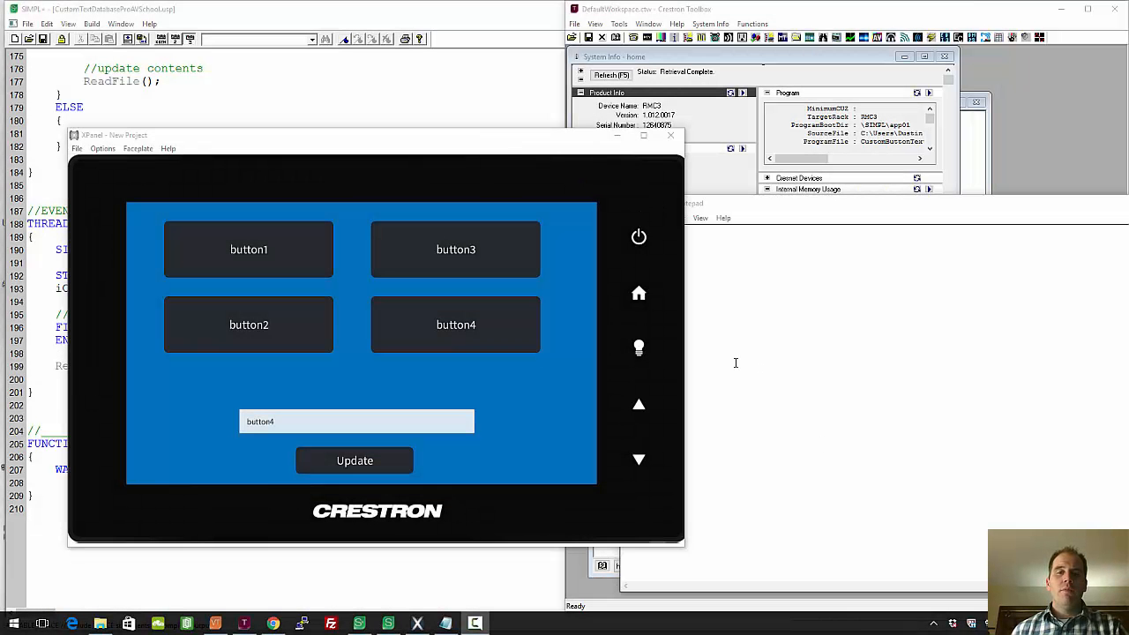
mouse_move(467, 146)
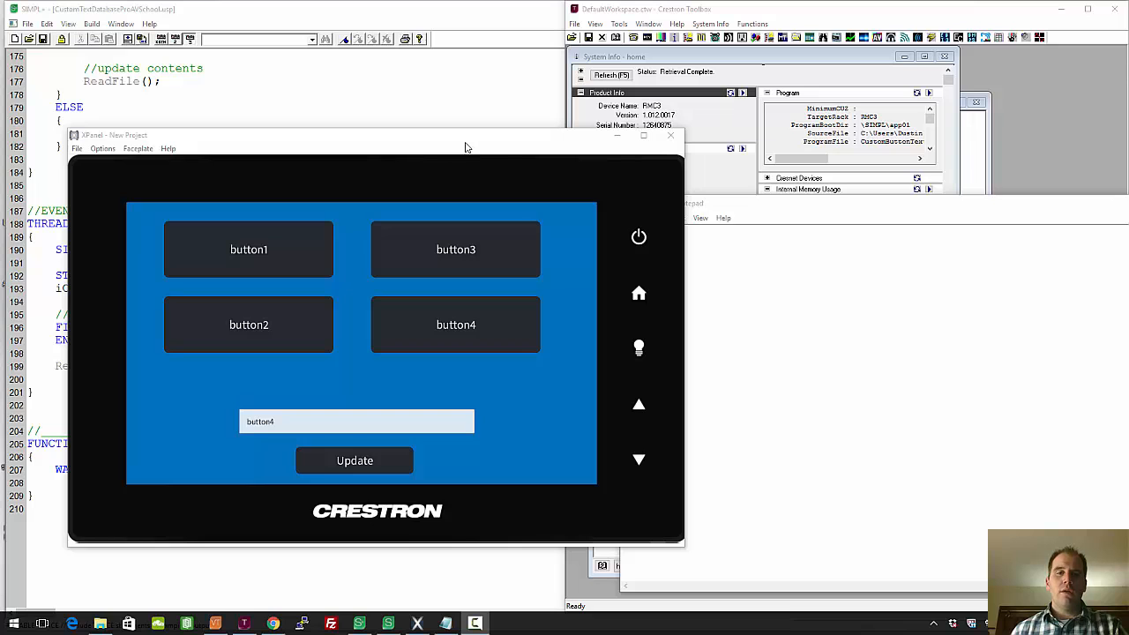
mouse_move(461, 145)
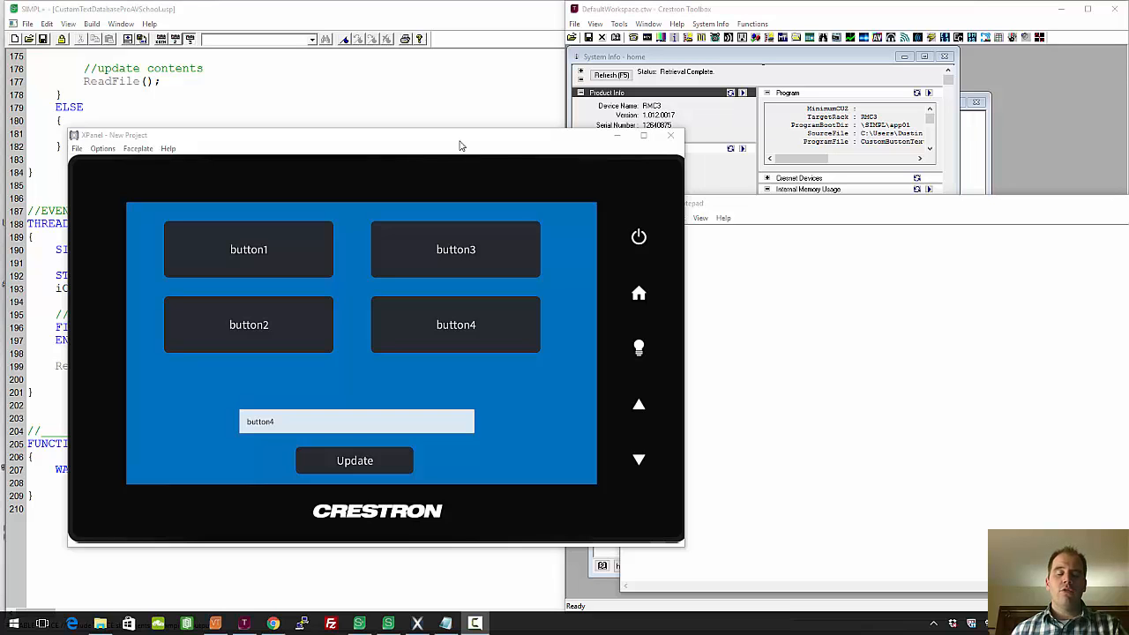
Centre the XPanel window and press panel buttons until button1 shows in the text field
left_click_drag(459, 134, 521, 105)
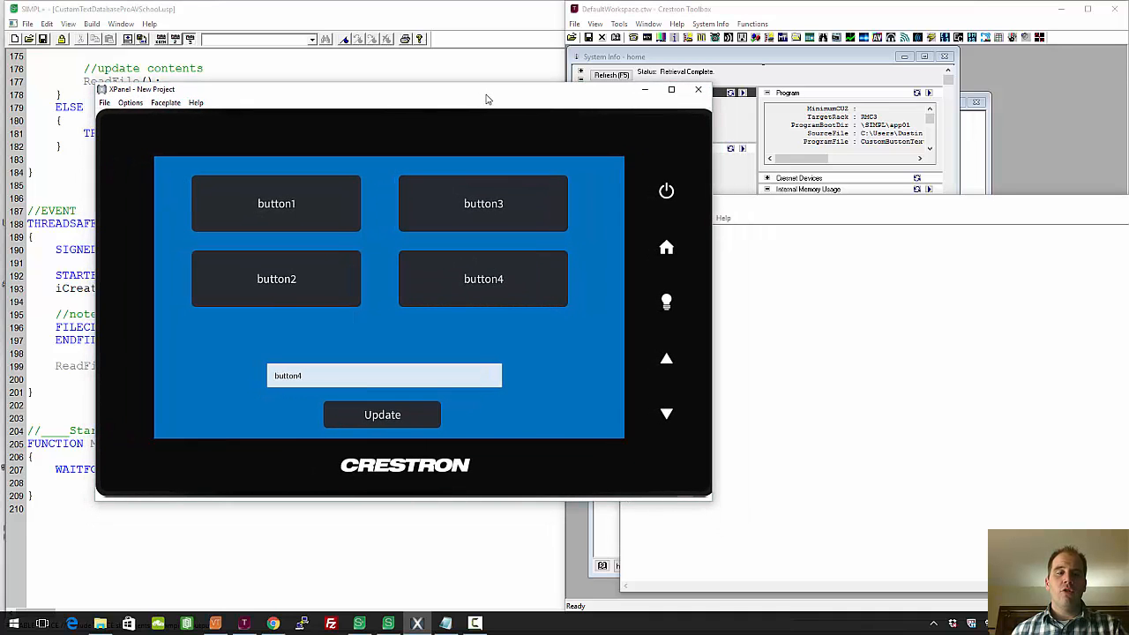
mouse_move(412, 106)
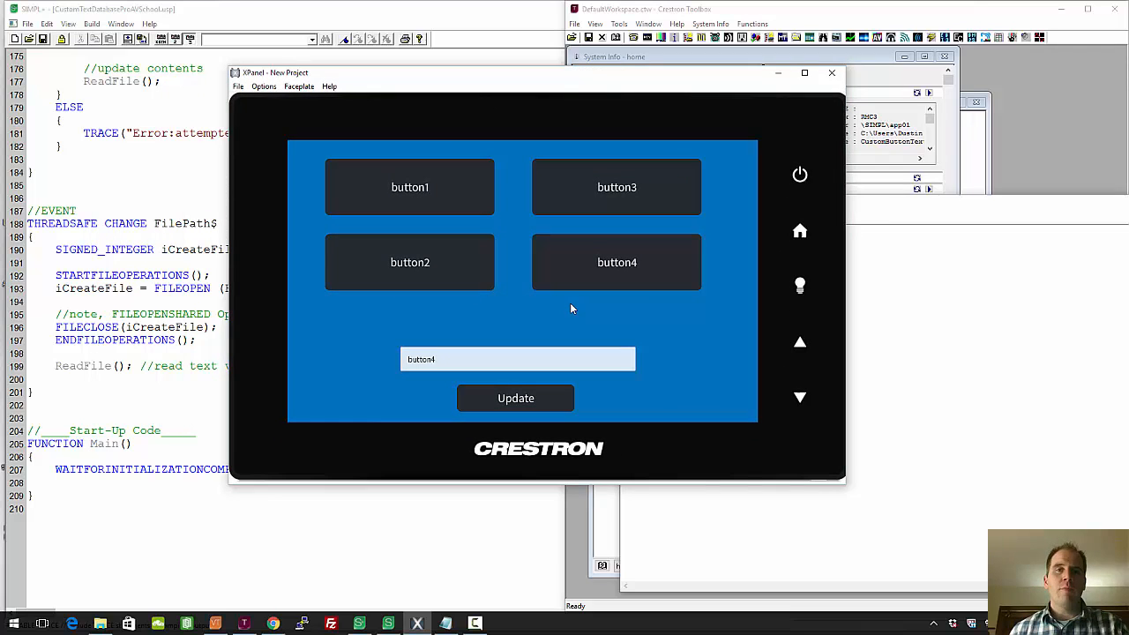
mouse_move(606, 236)
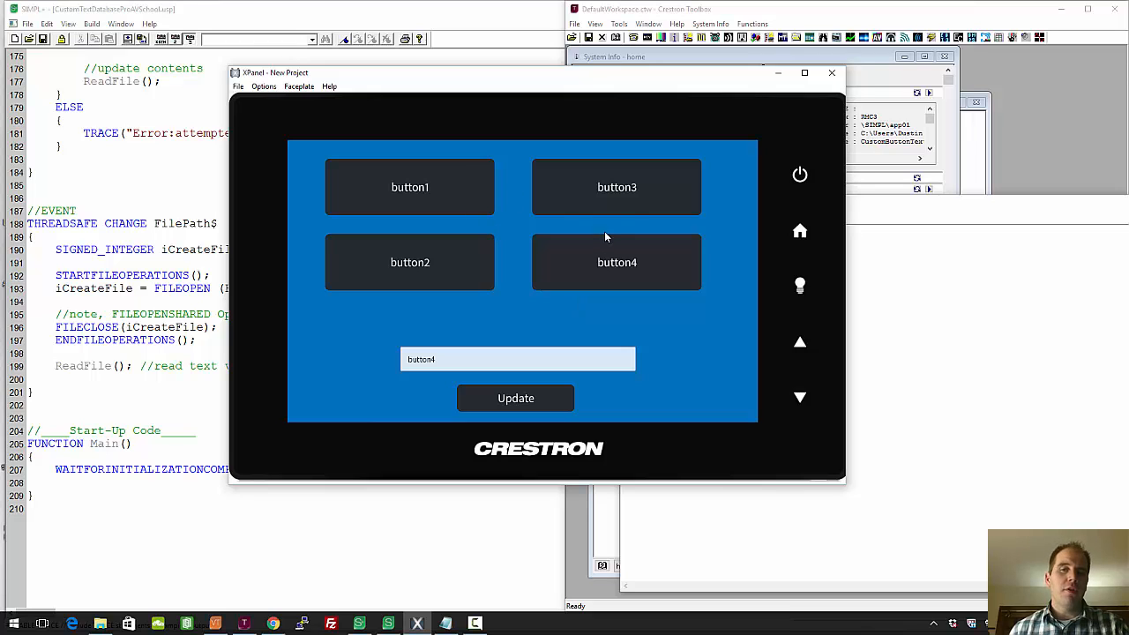
left_click(409, 262)
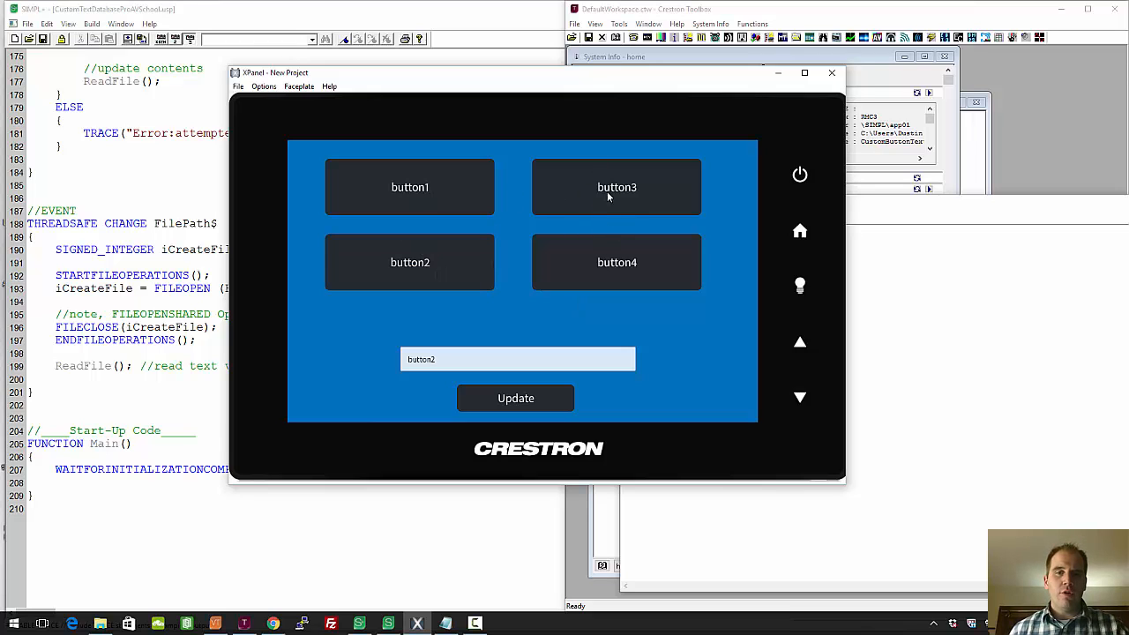
left_click(409, 187)
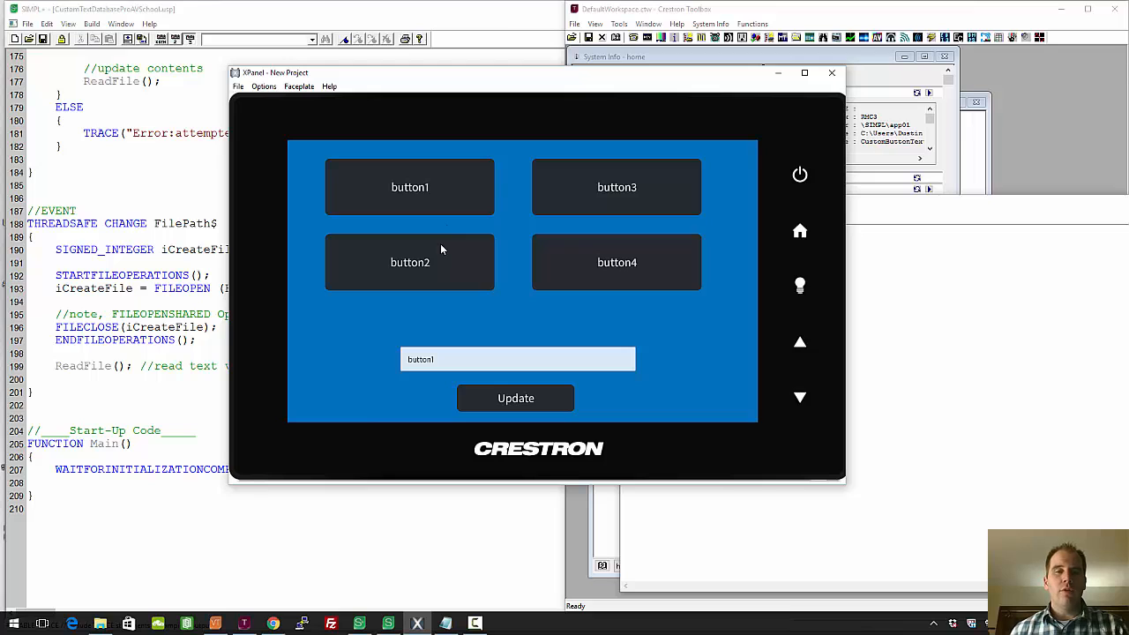
mouse_move(564, 242)
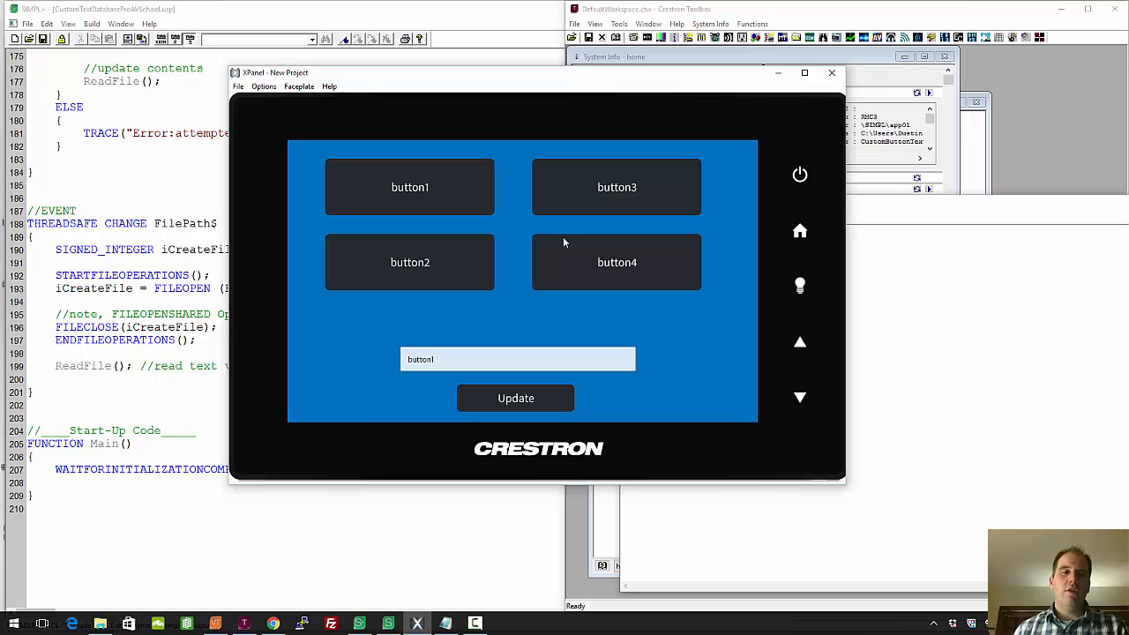
mouse_move(363, 257)
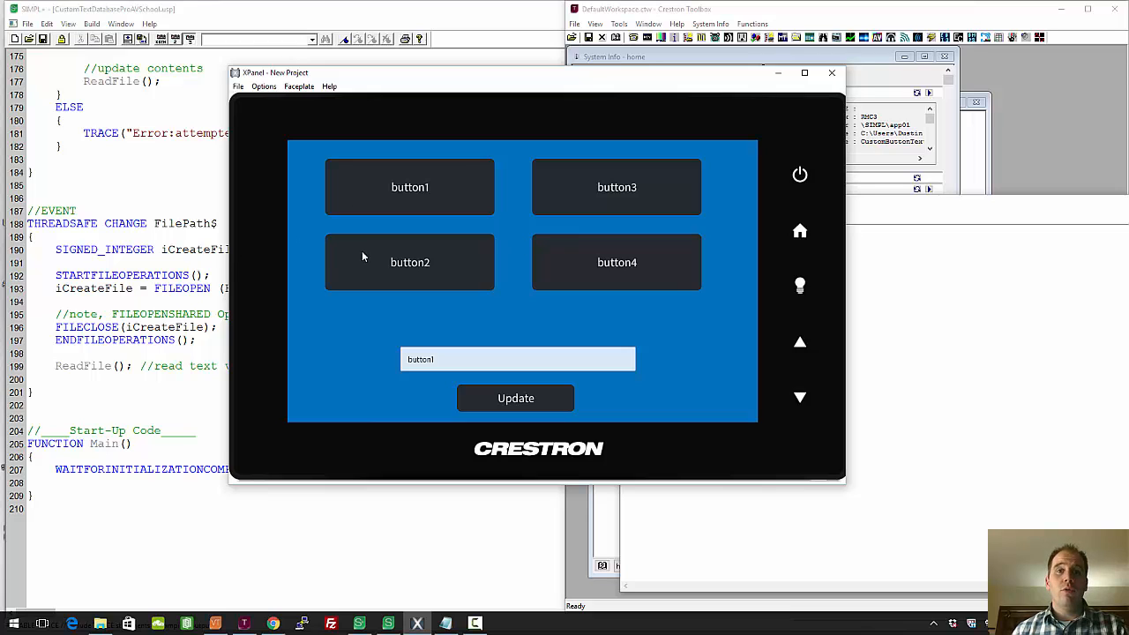
mouse_move(560, 245)
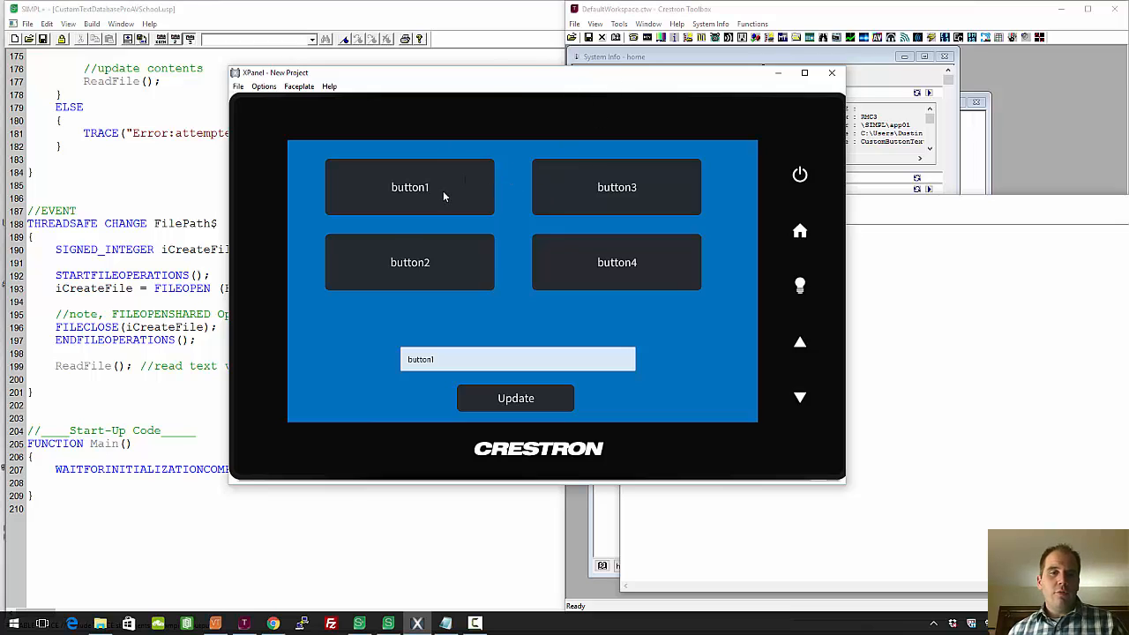
mouse_move(438, 271)
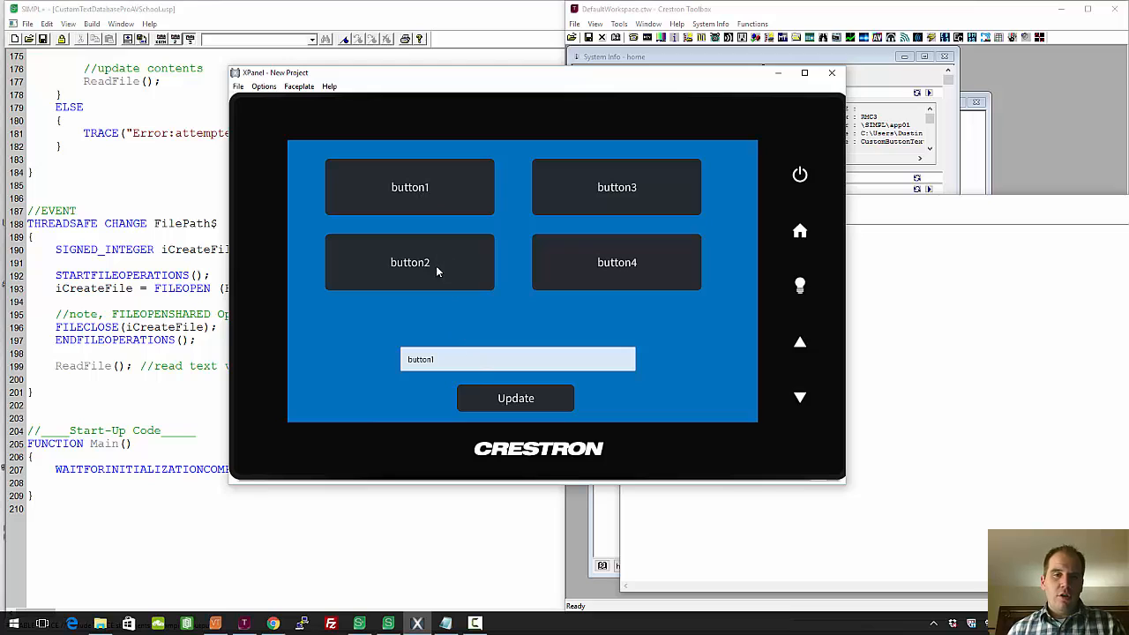
Rename the second button to 'button the second' via the text entry and Update
left_click(409, 262)
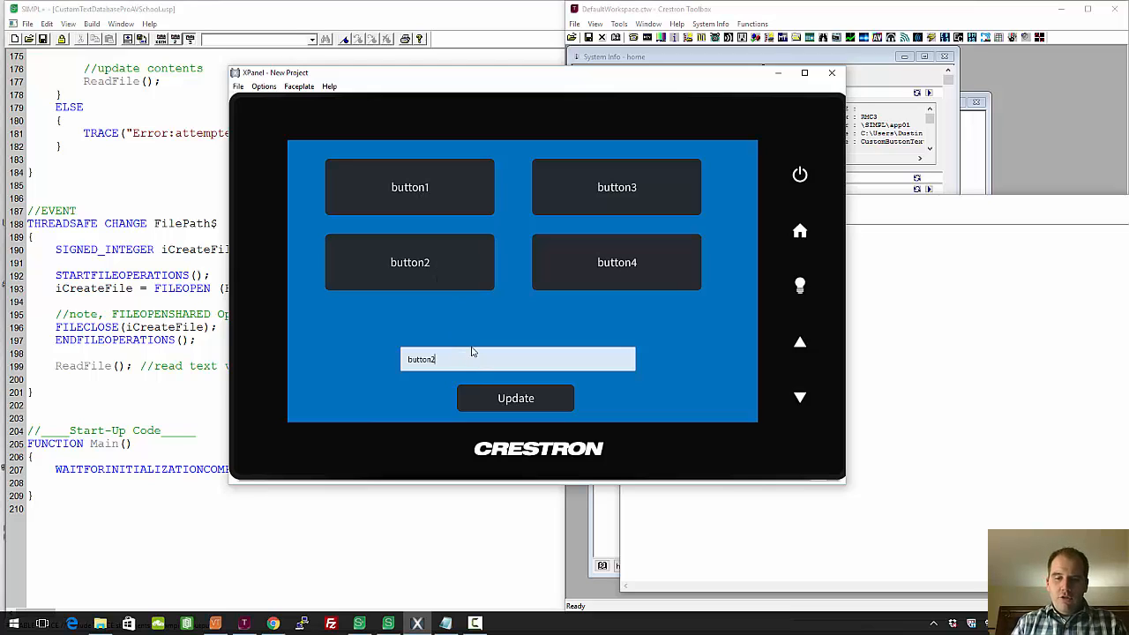
type("button the se")
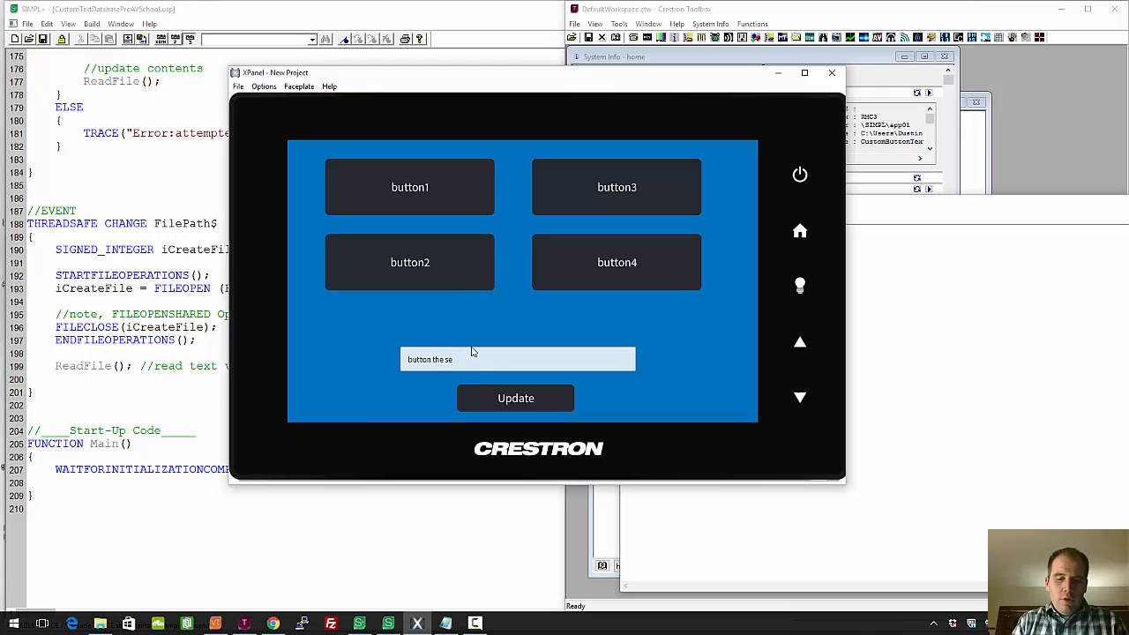
left_click(515, 398)
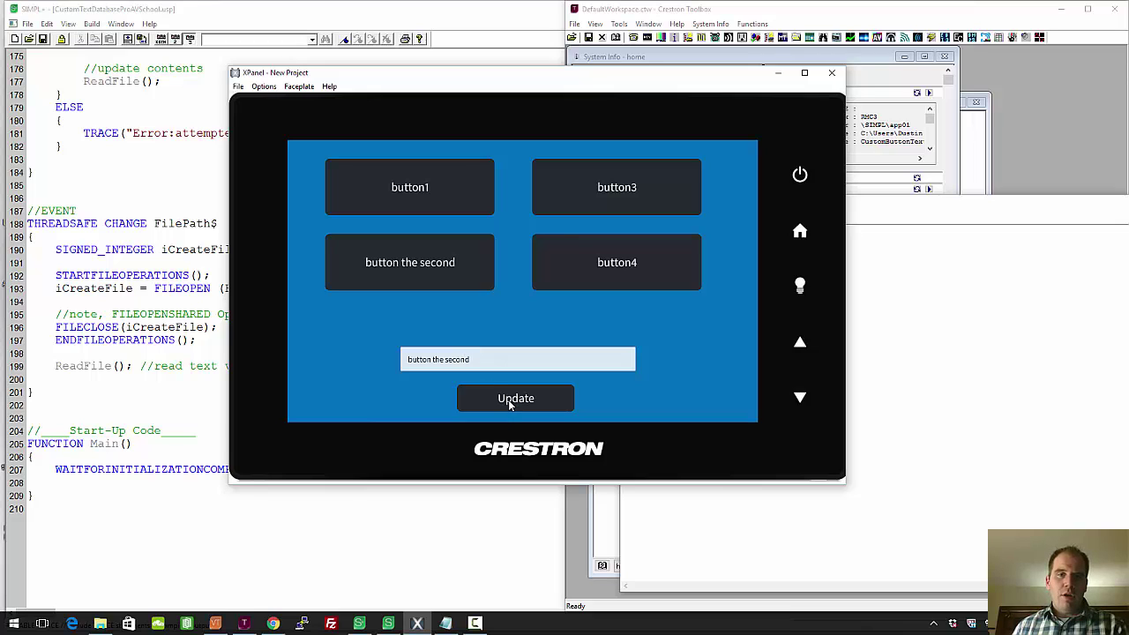
Restore the second button's label to 'button2'
left_click(616, 262)
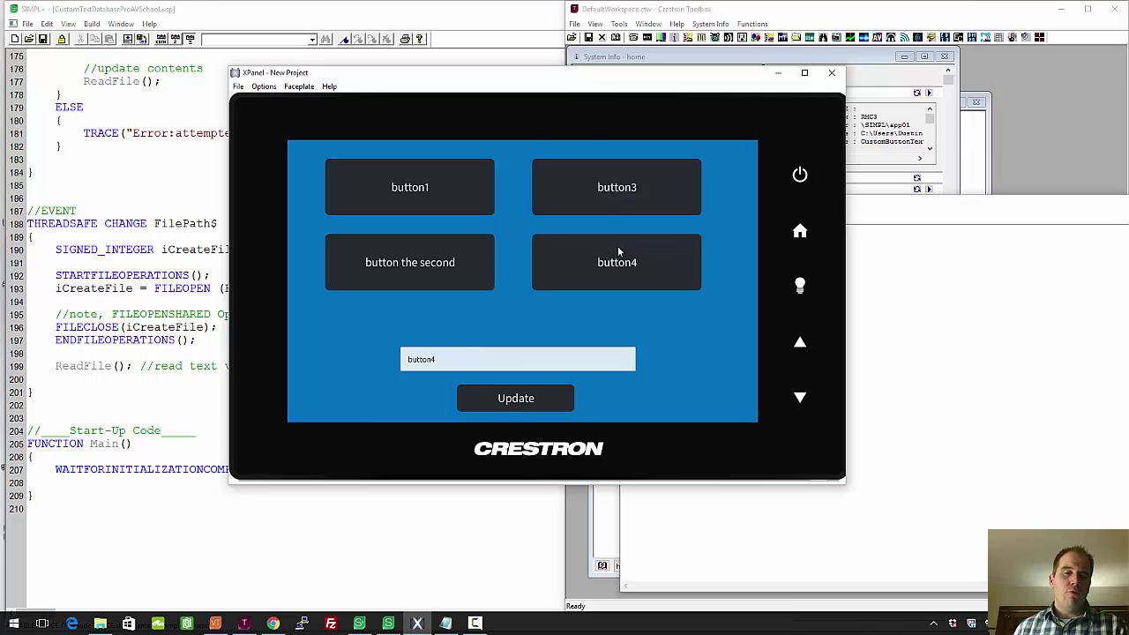
left_click(409, 262)
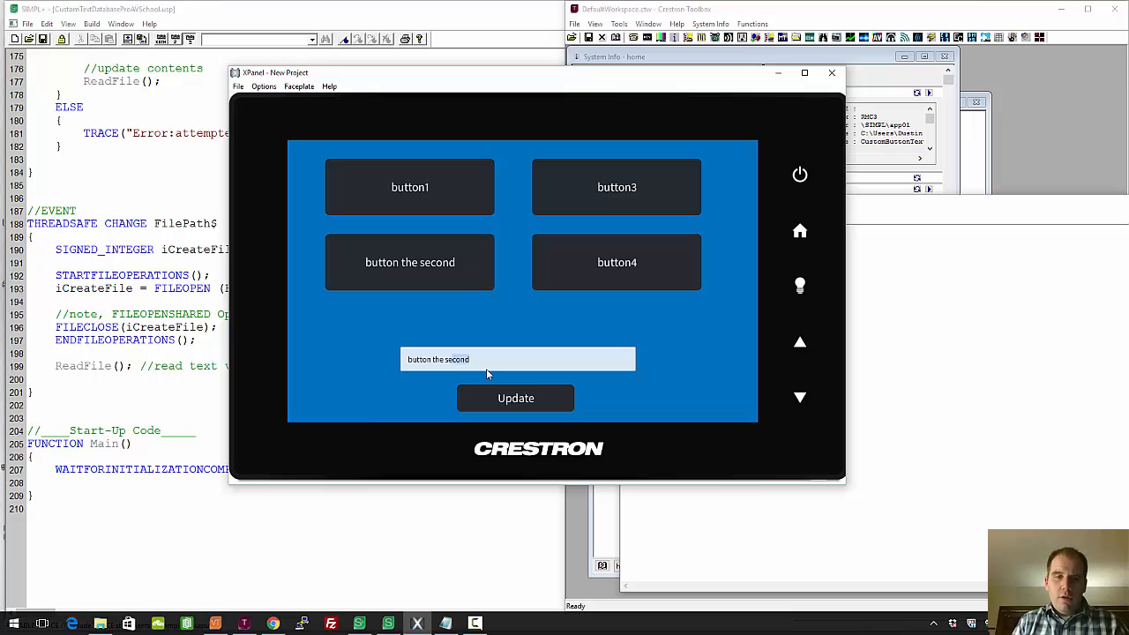
type("button2")
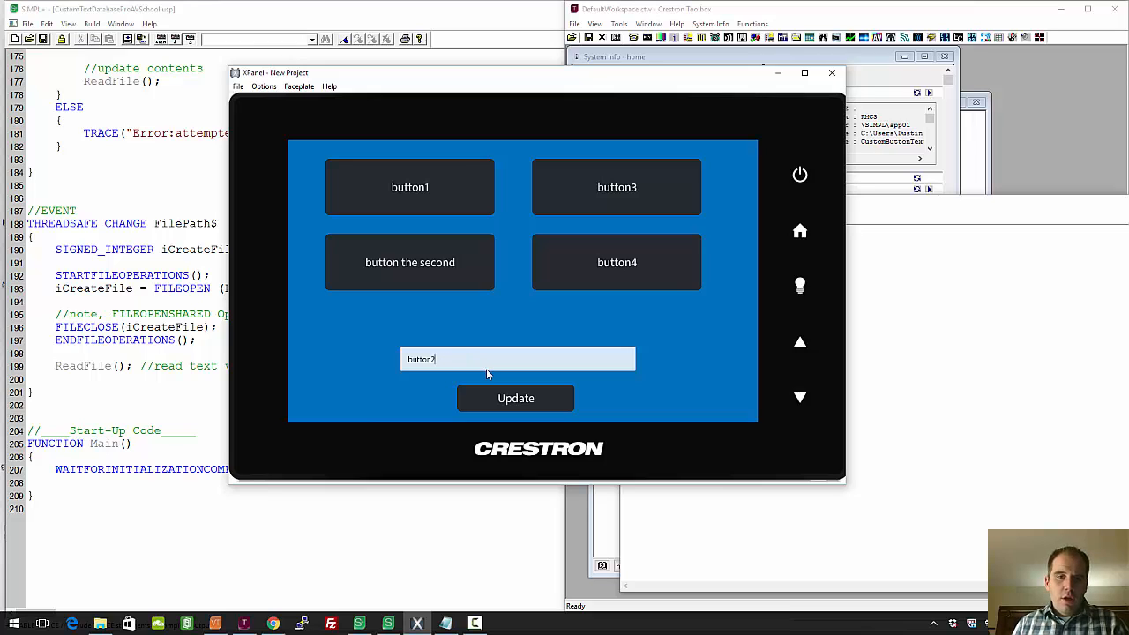
left_click(515, 398)
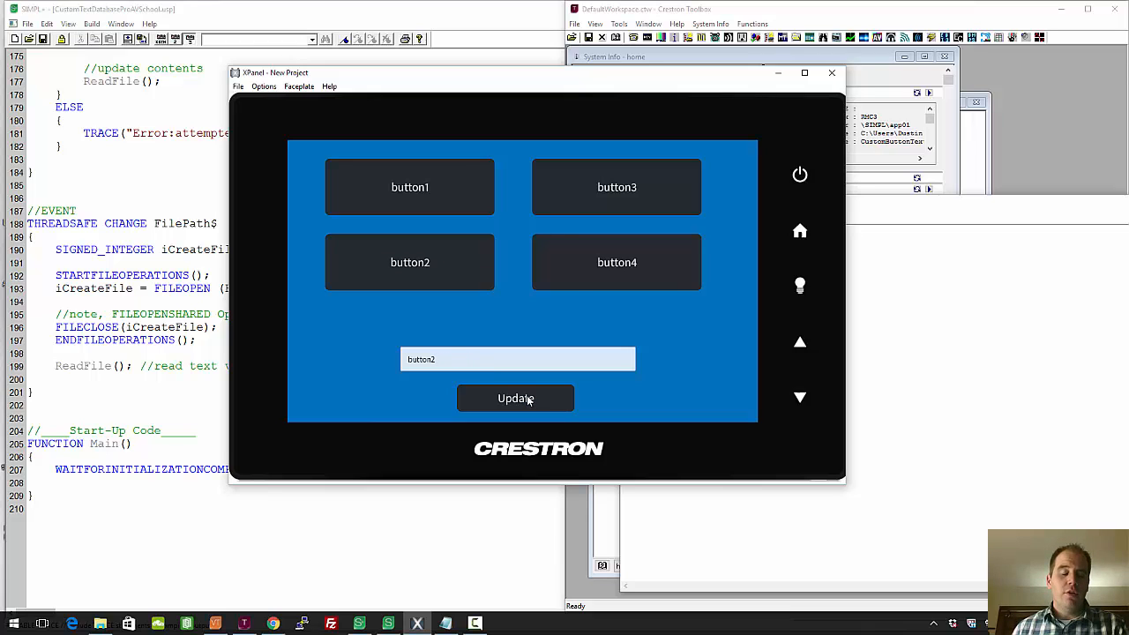
mouse_move(496, 278)
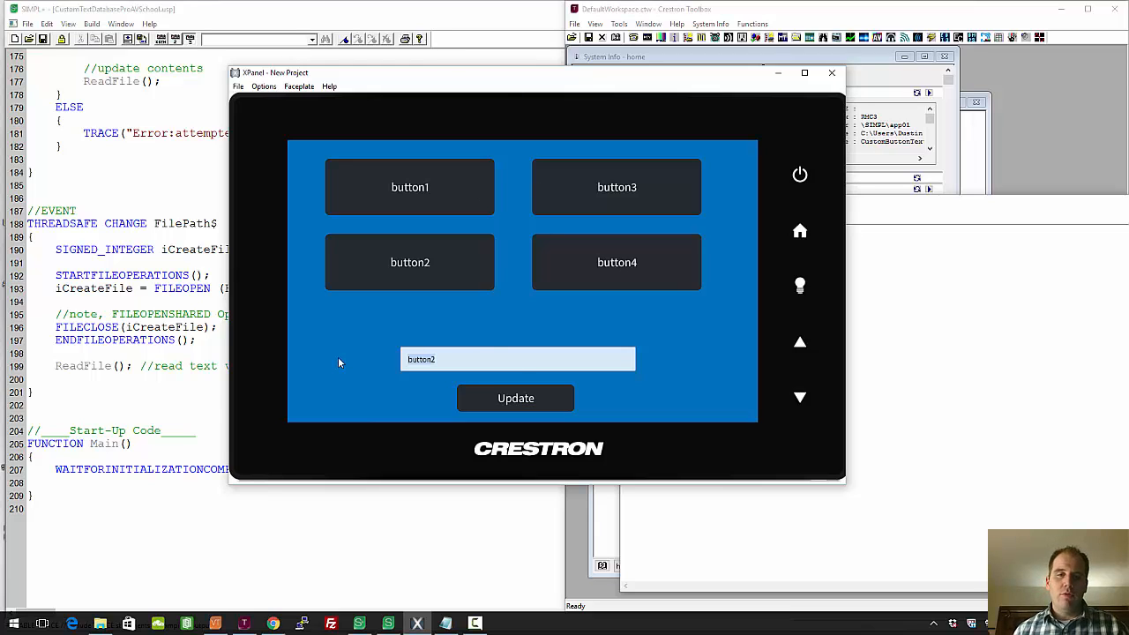
left_click(490, 359)
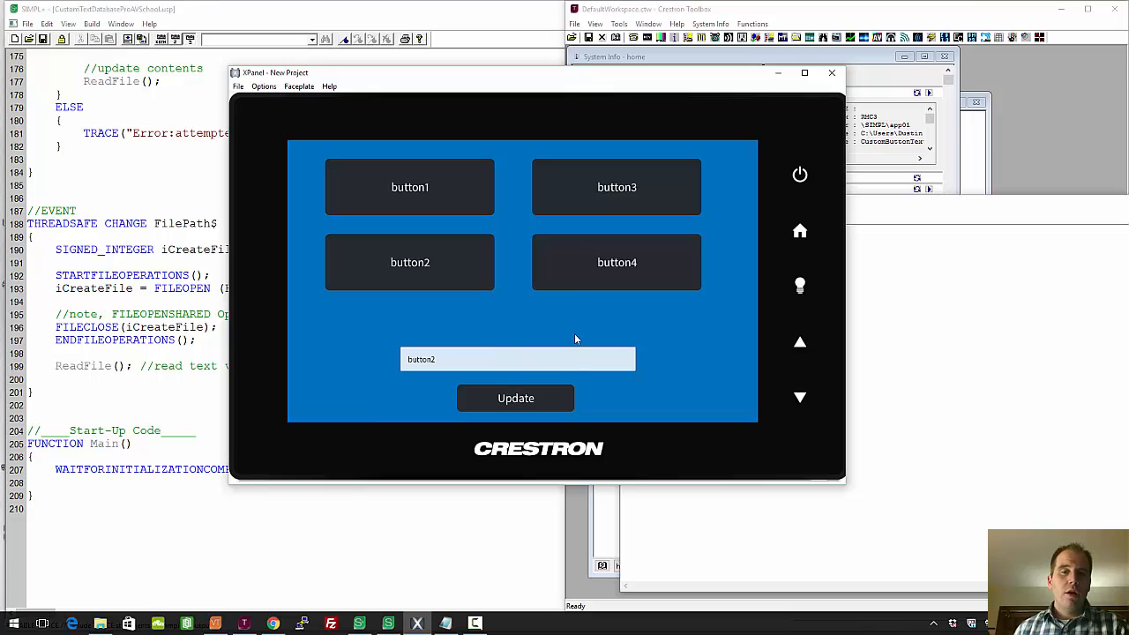
mouse_move(307, 475)
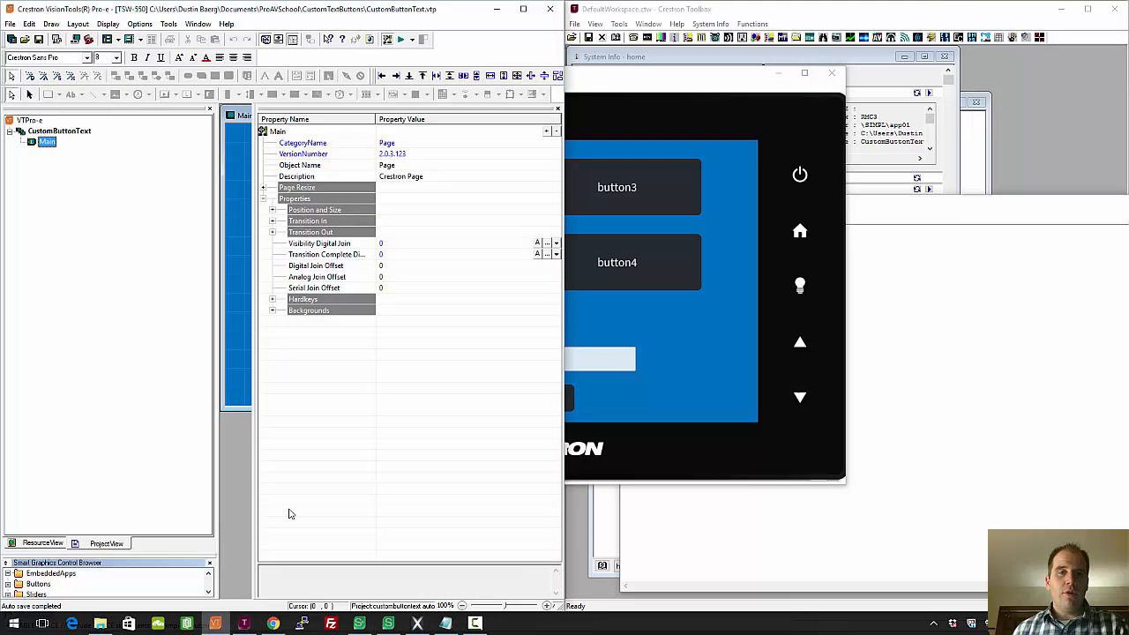
Show the Main page and inspect the TextEntry field's joins, including serial join 9
left_click(524, 9)
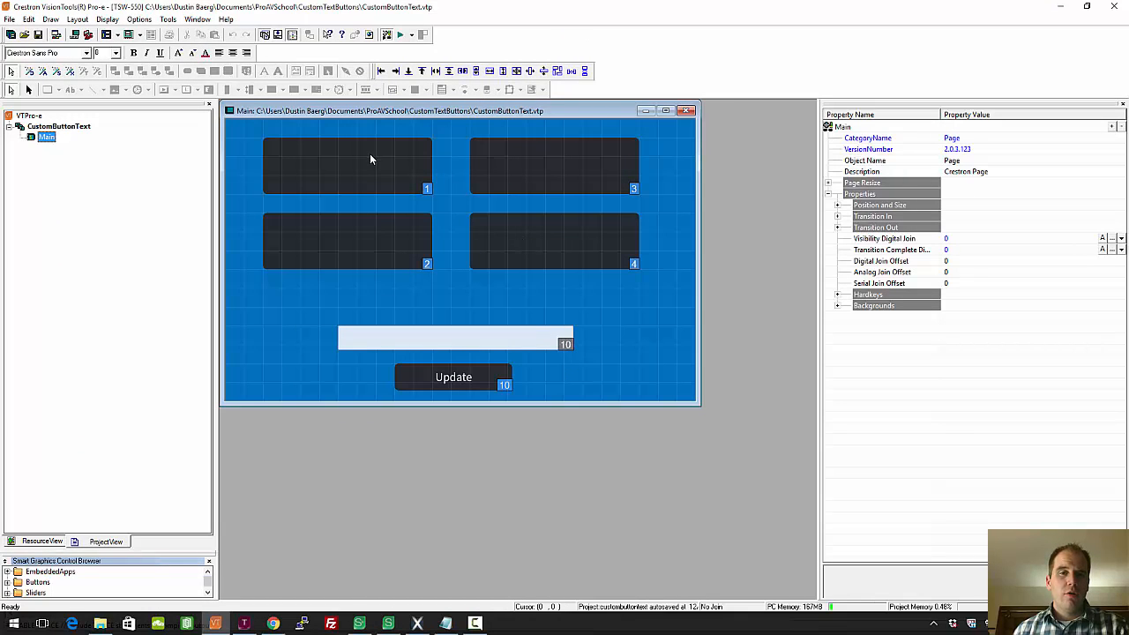
left_click(347, 165)
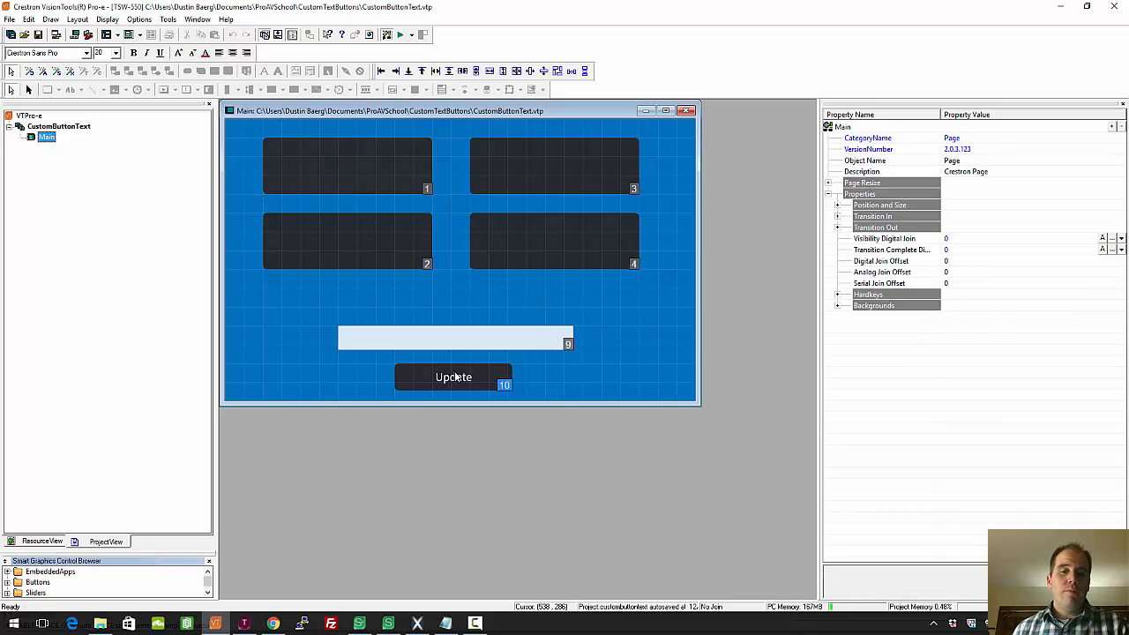
left_click(454, 337)
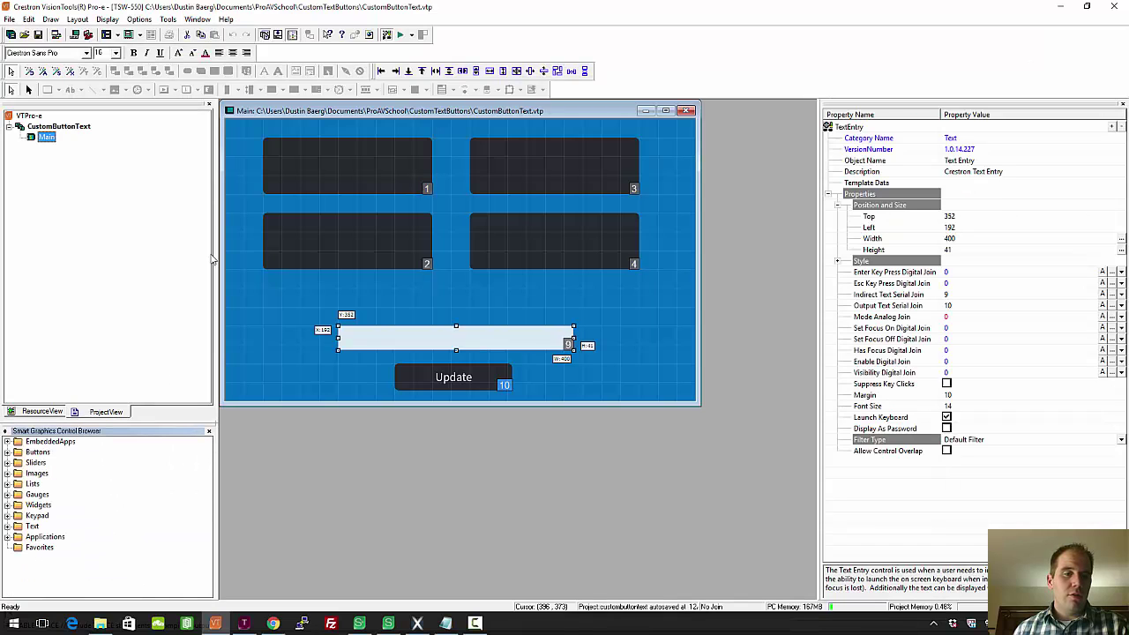
left_click(9, 526)
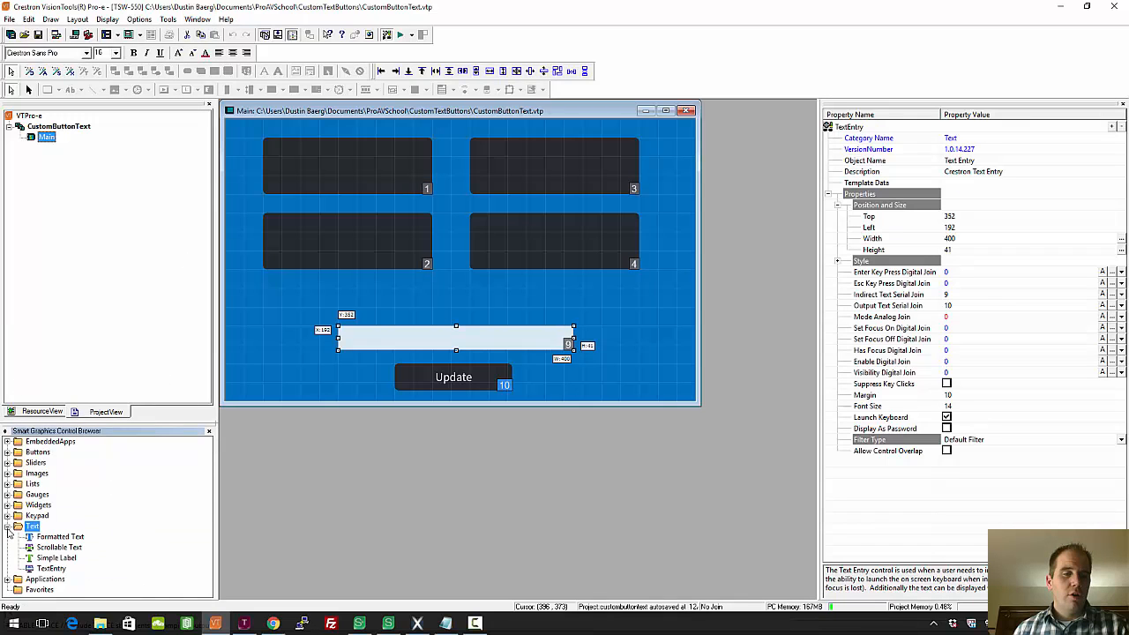
left_click(52, 568)
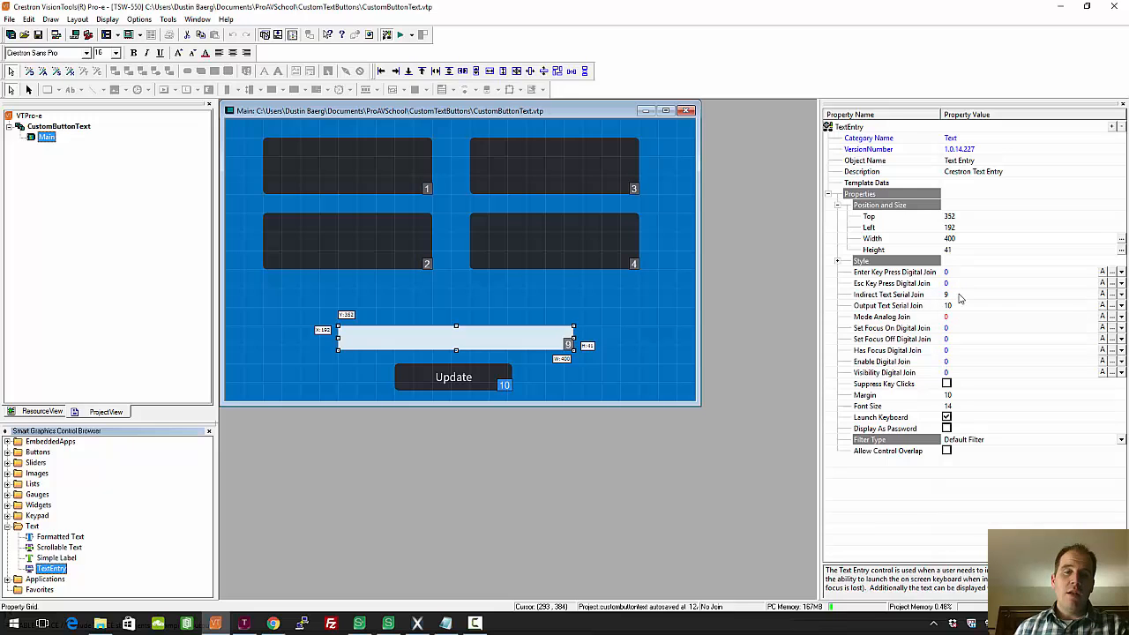
mouse_move(852, 244)
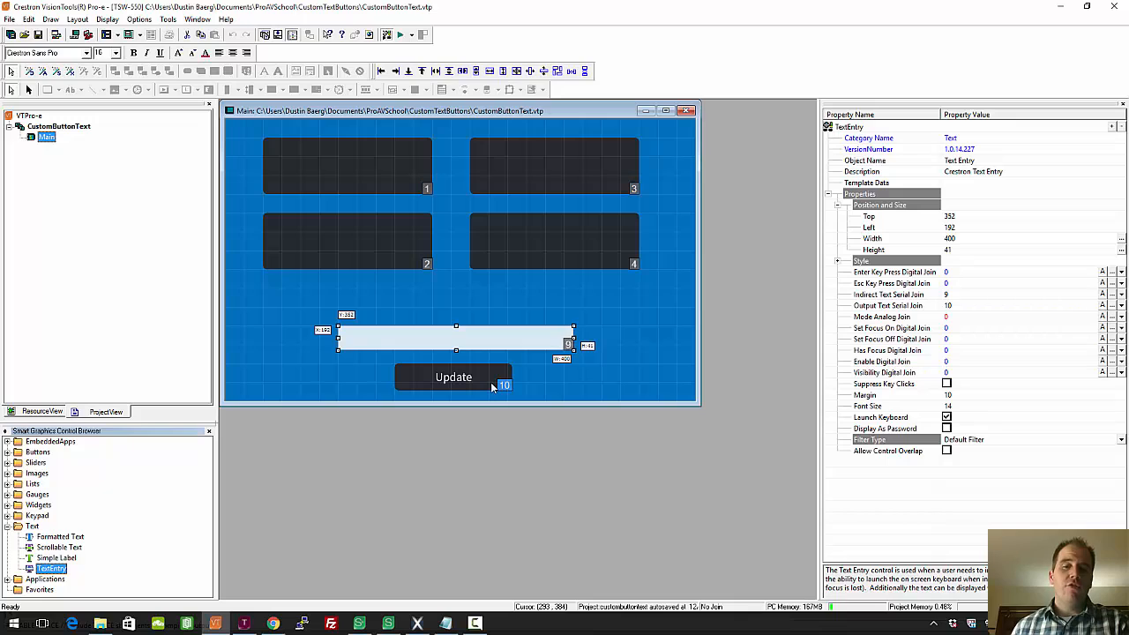
mouse_move(522, 401)
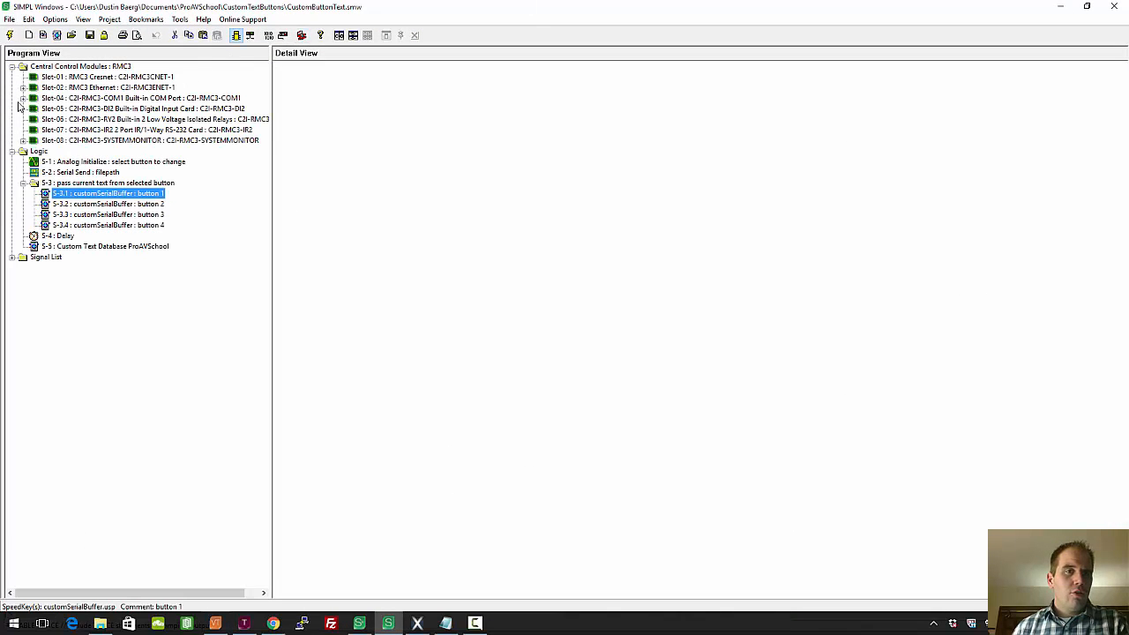
left_click(24, 84)
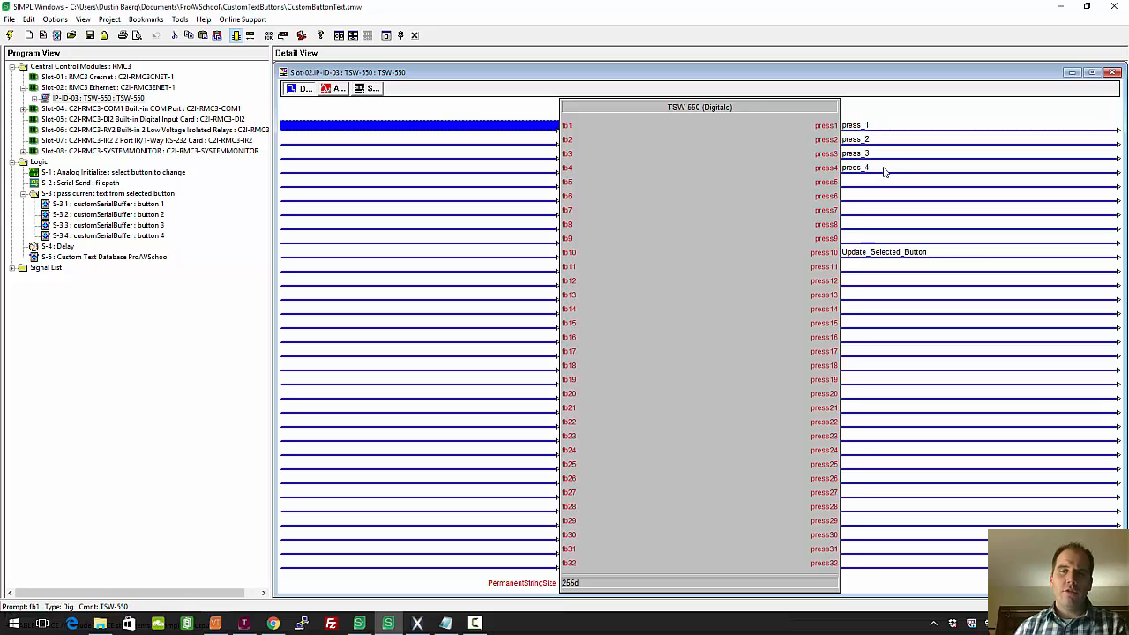
left_click(878, 252)
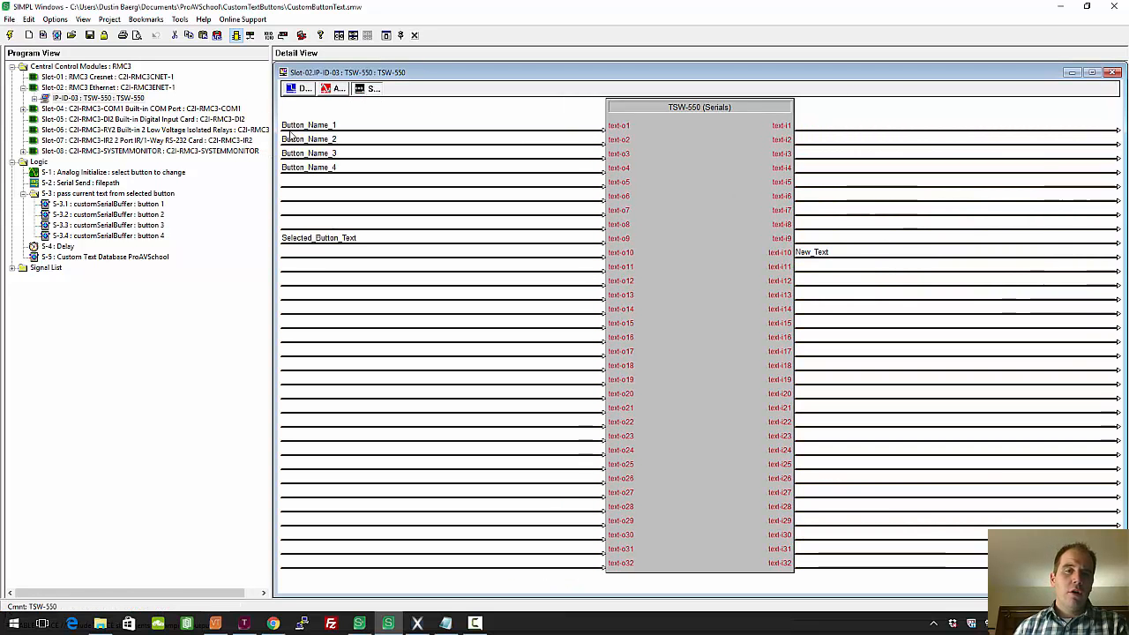
left_click(308, 168)
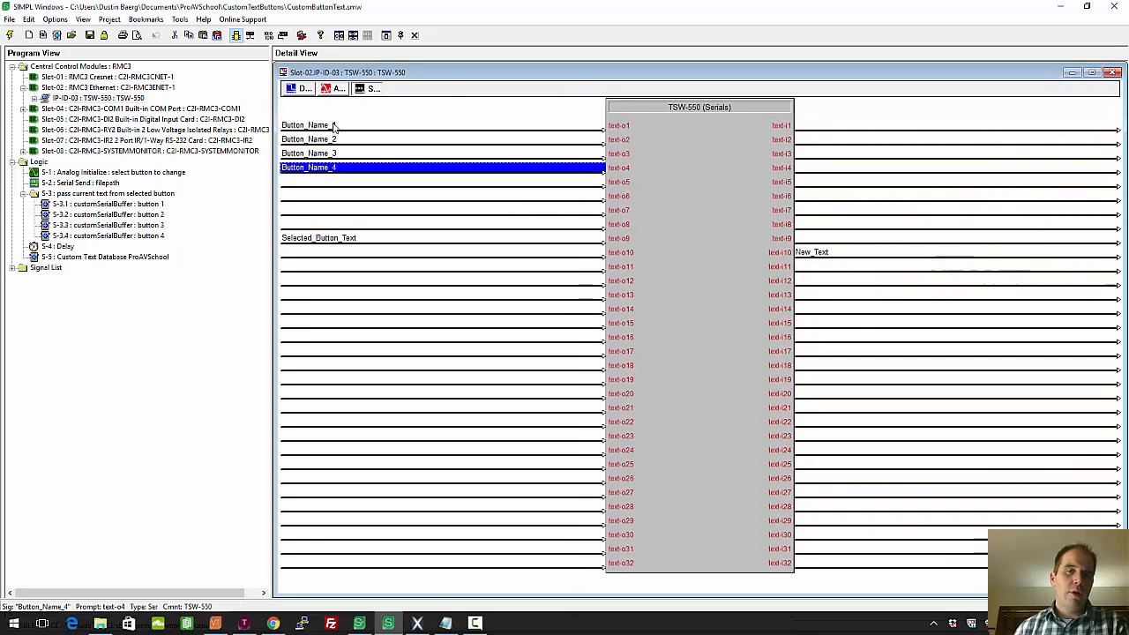
left_click(319, 237)
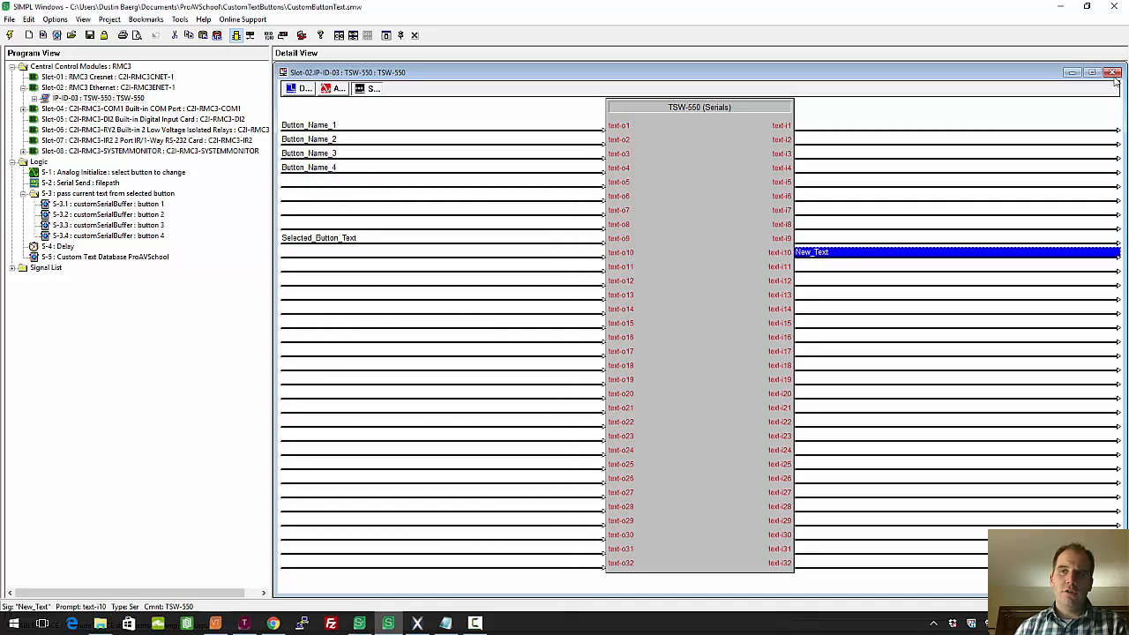
left_click(1114, 72)
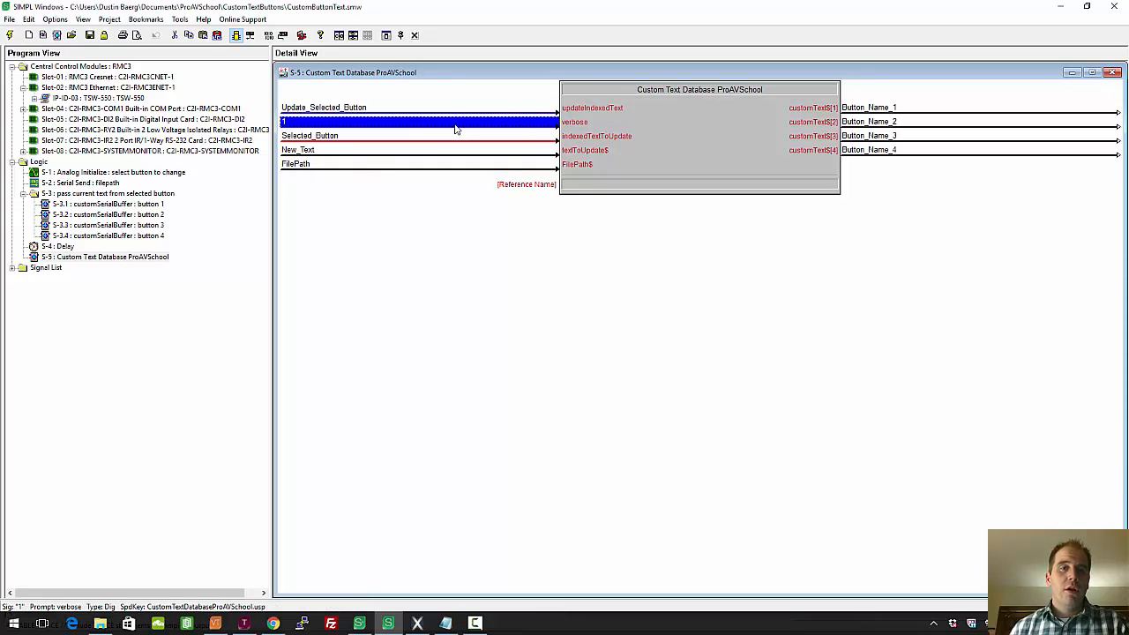
Trace the database's Update_Selected_Button and New_Text inputs and the \NVRAM\custom.txt FilePath send
left_click(329, 107)
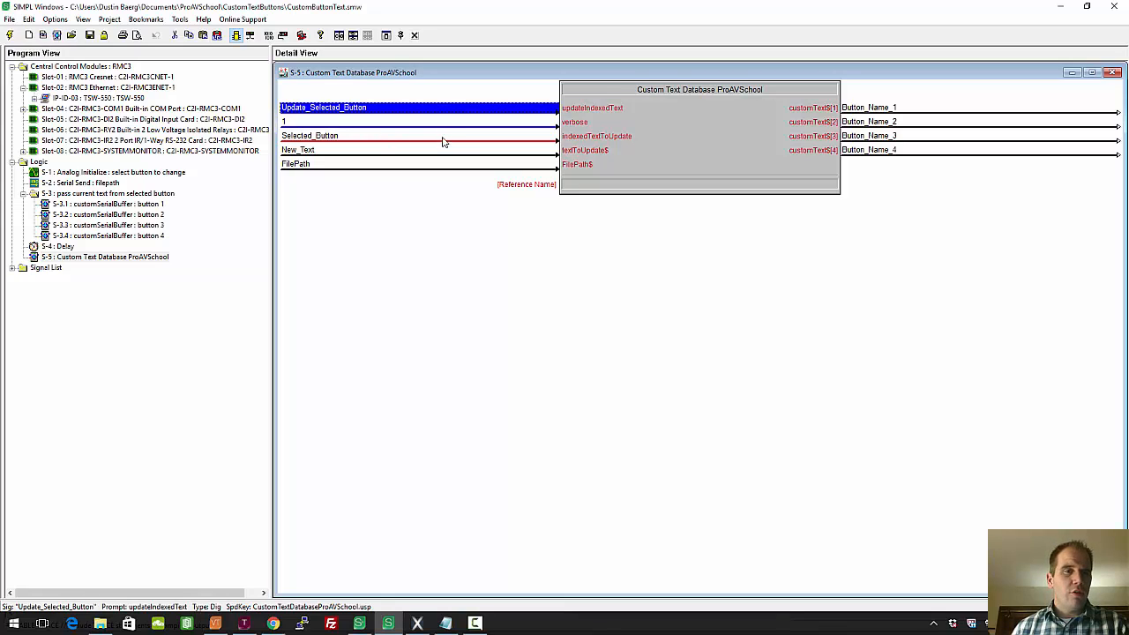
mouse_move(347, 154)
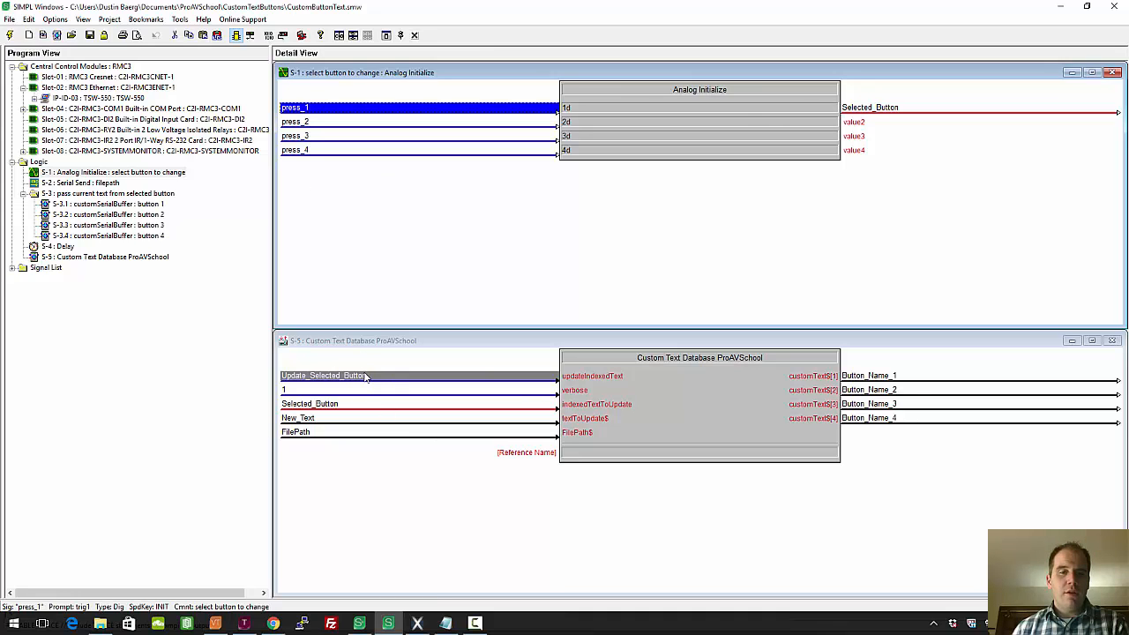
left_click(322, 376)
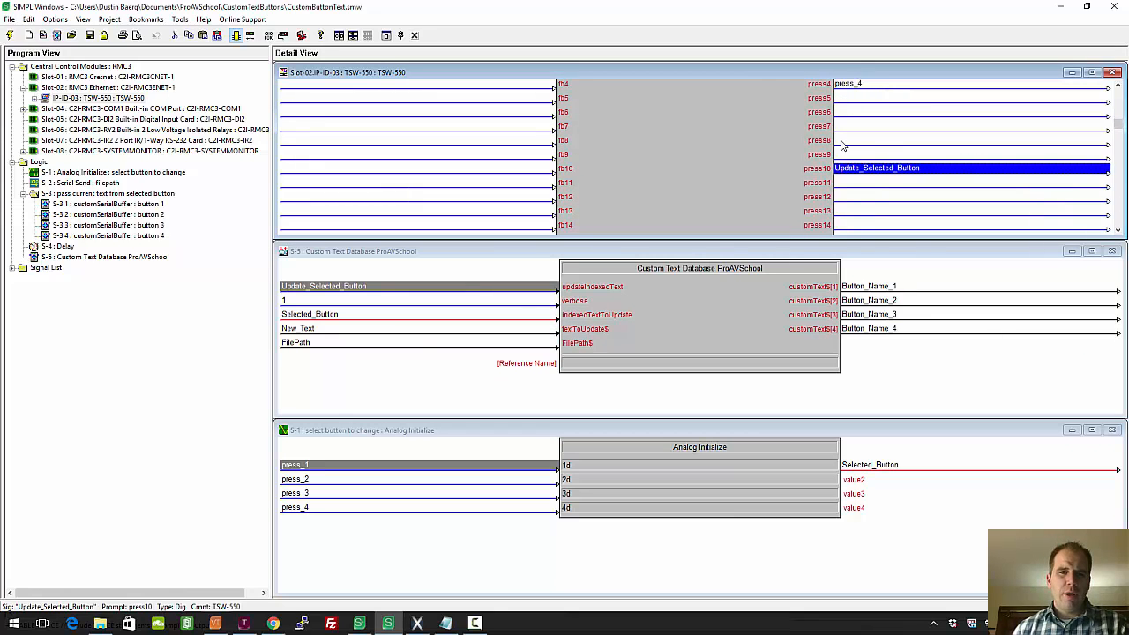
left_click(297, 327)
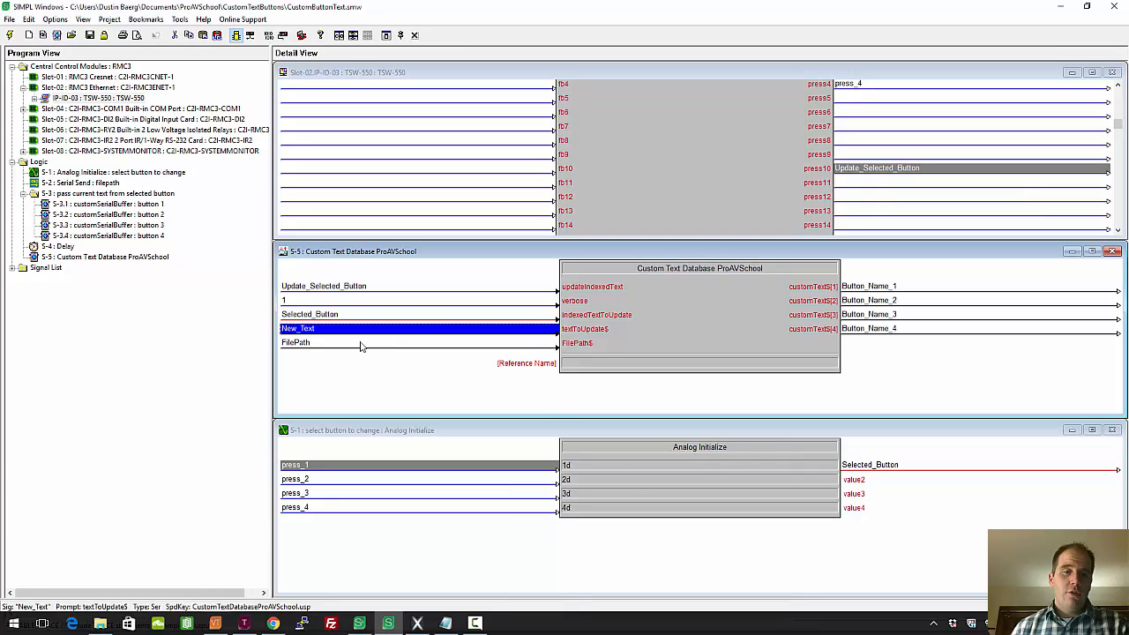
left_click(294, 343)
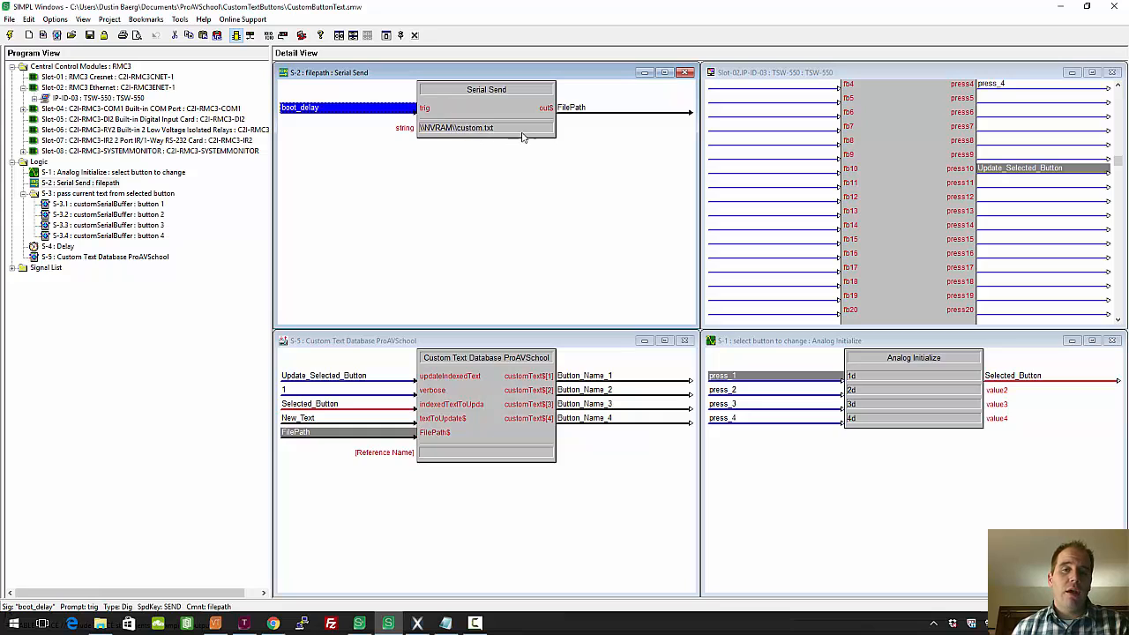
mouse_move(450, 145)
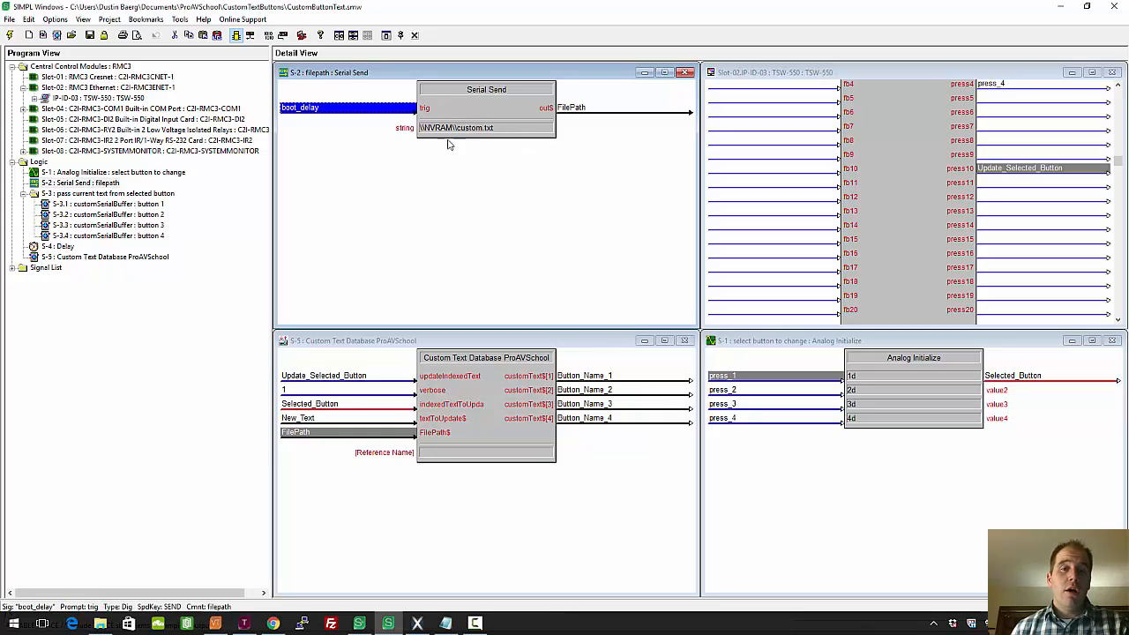
mouse_move(449, 145)
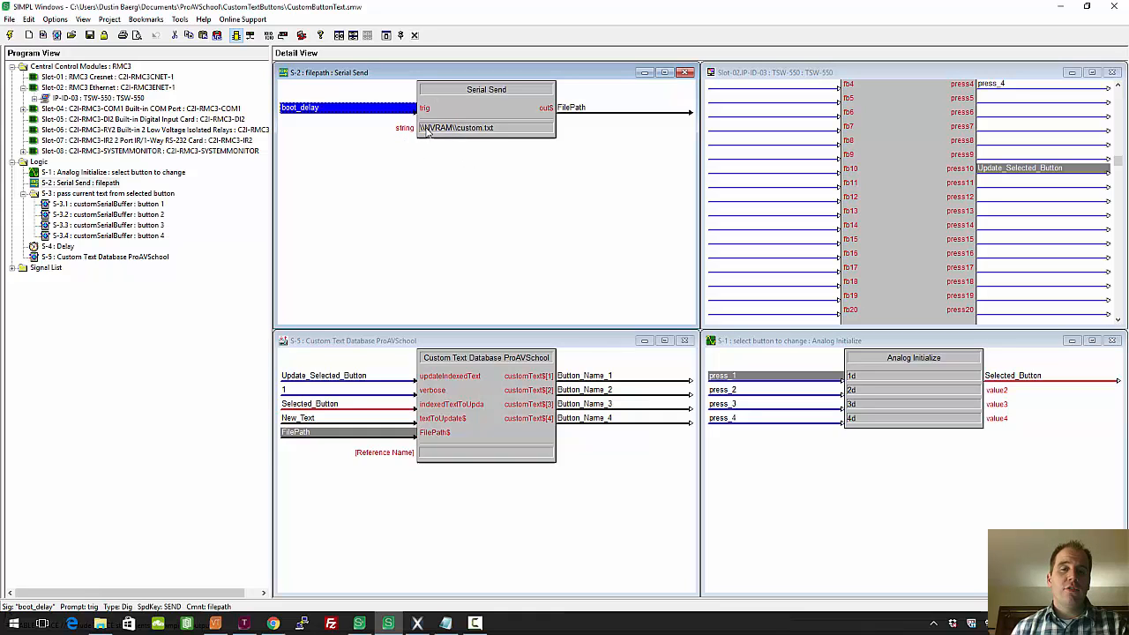
mouse_move(437, 139)
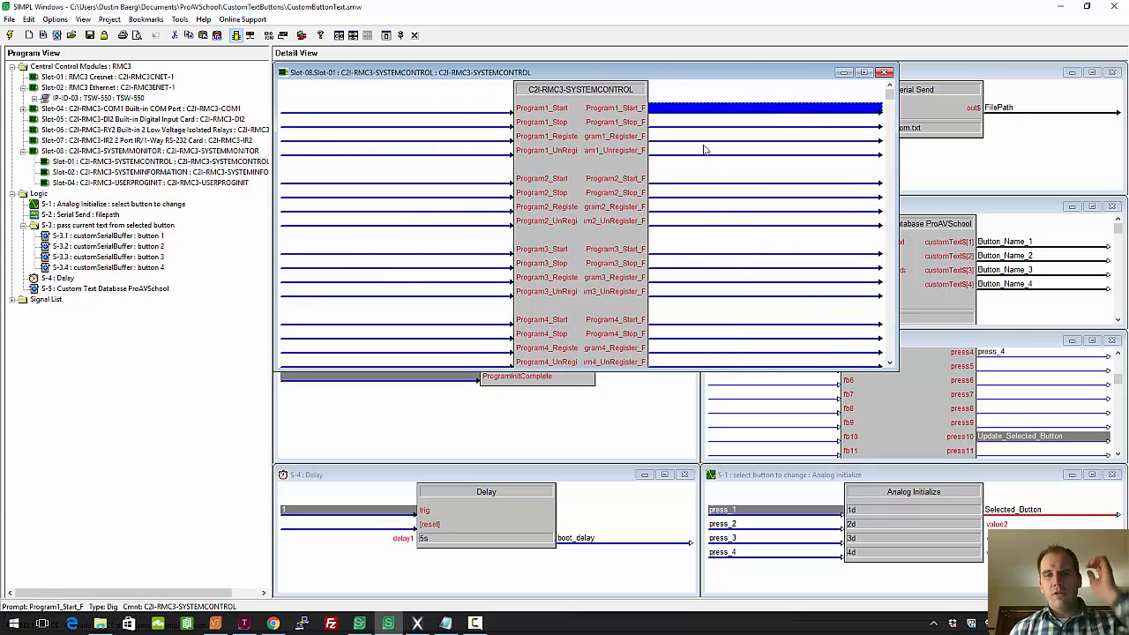
mouse_move(695, 117)
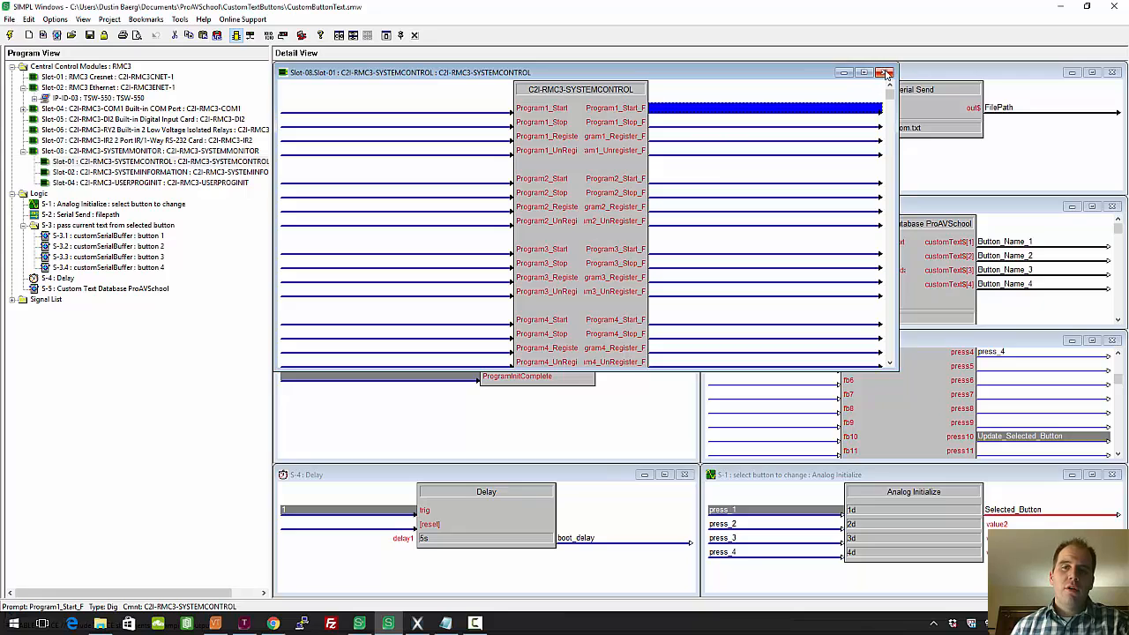
left_click(883, 64)
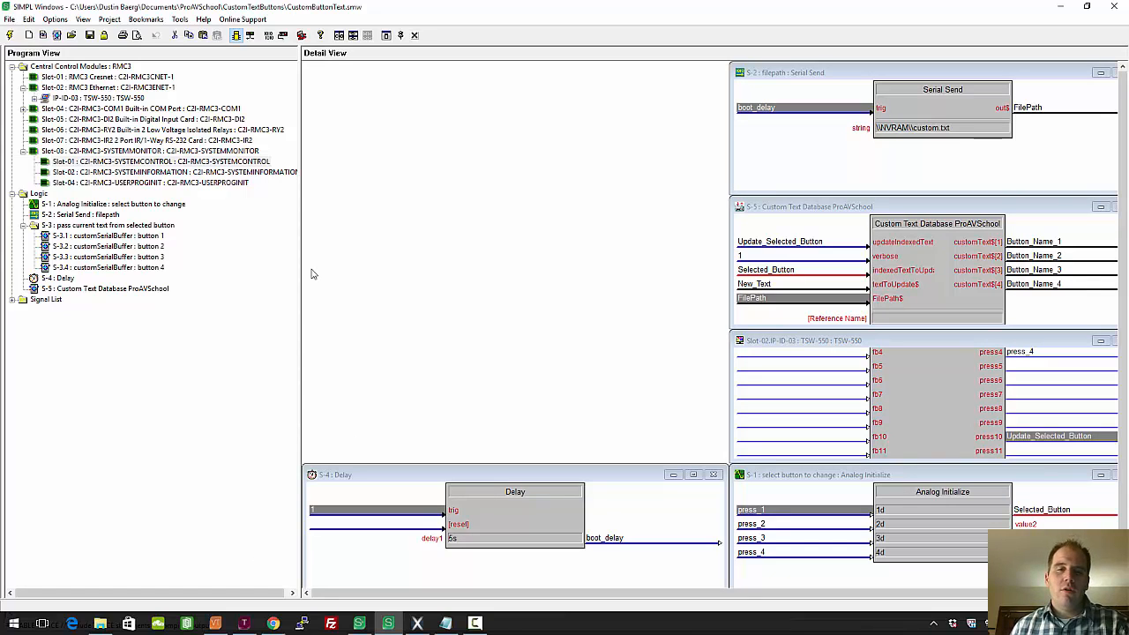
mouse_move(249, 164)
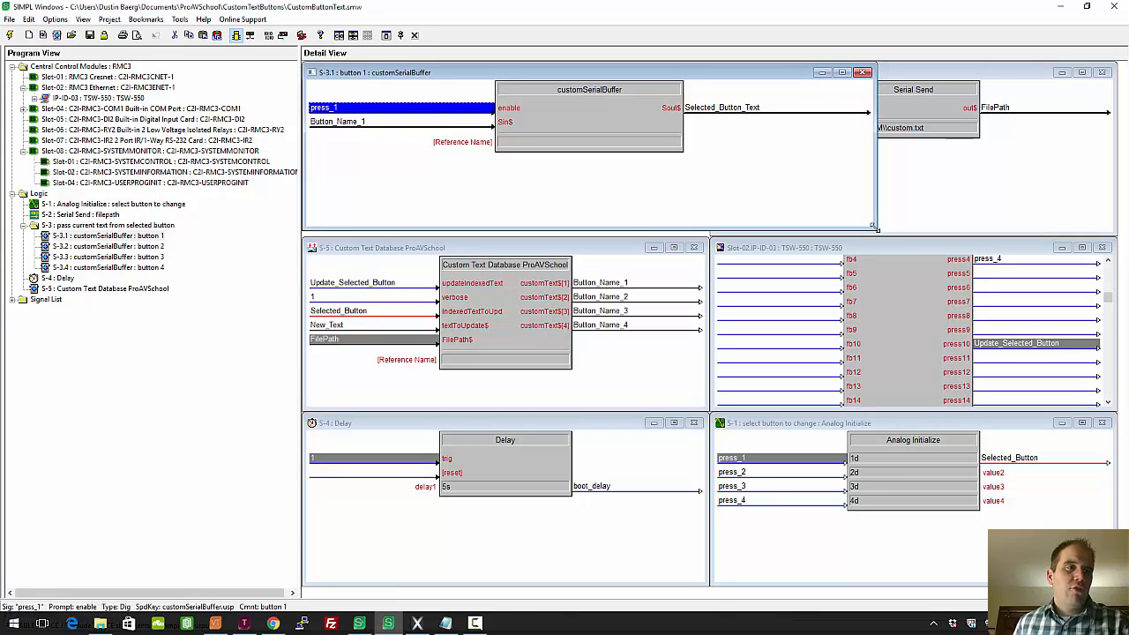
mouse_move(444, 152)
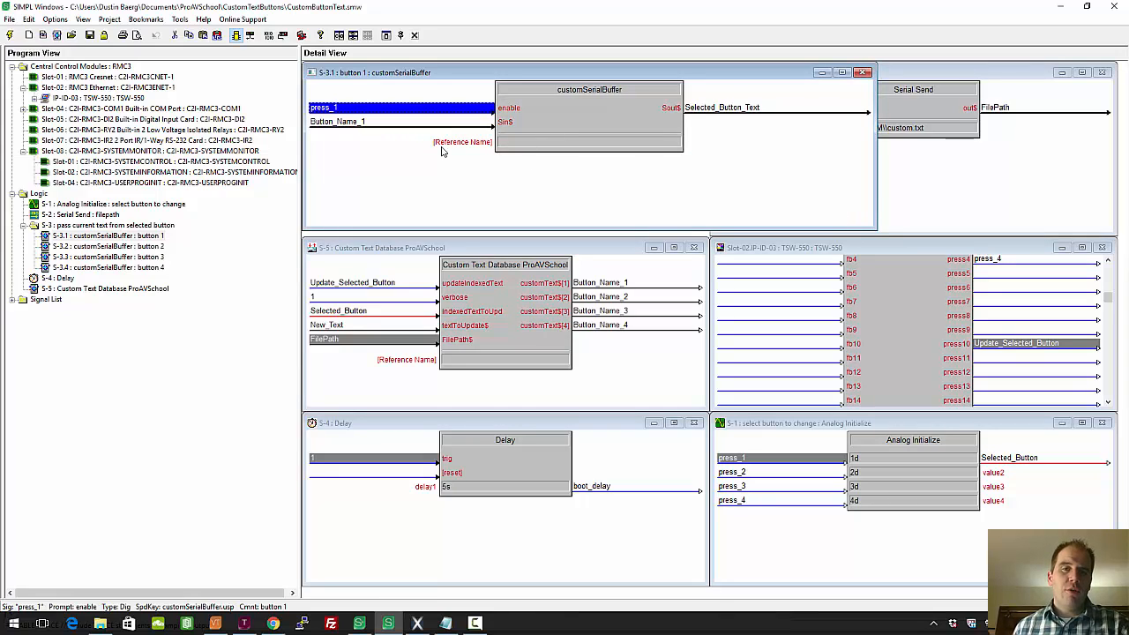
mouse_move(536, 168)
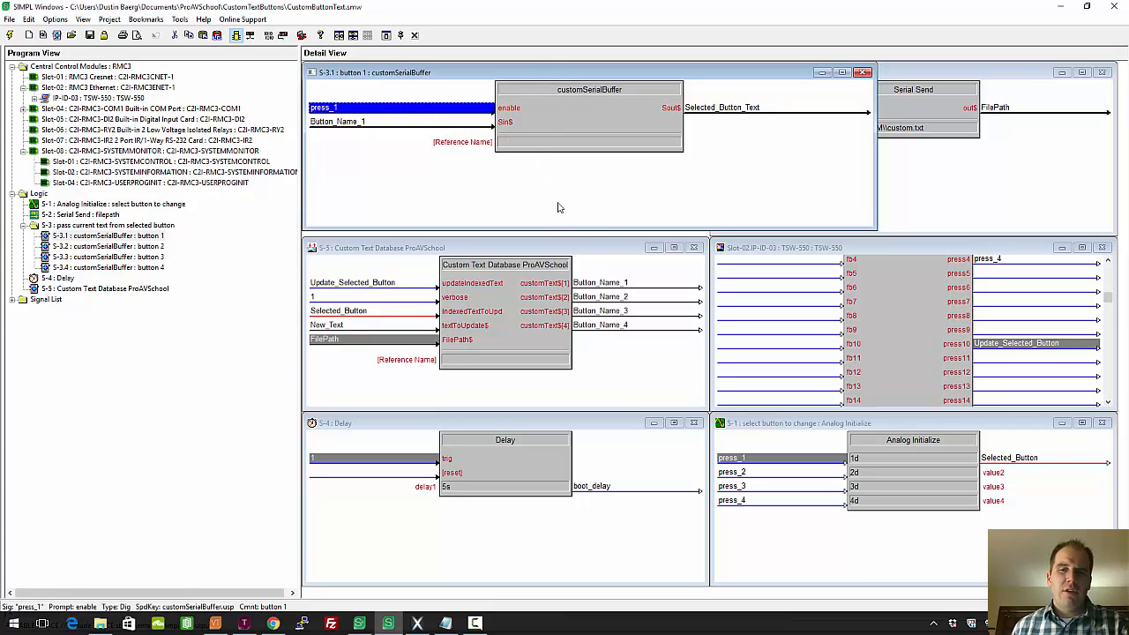
mouse_move(446, 141)
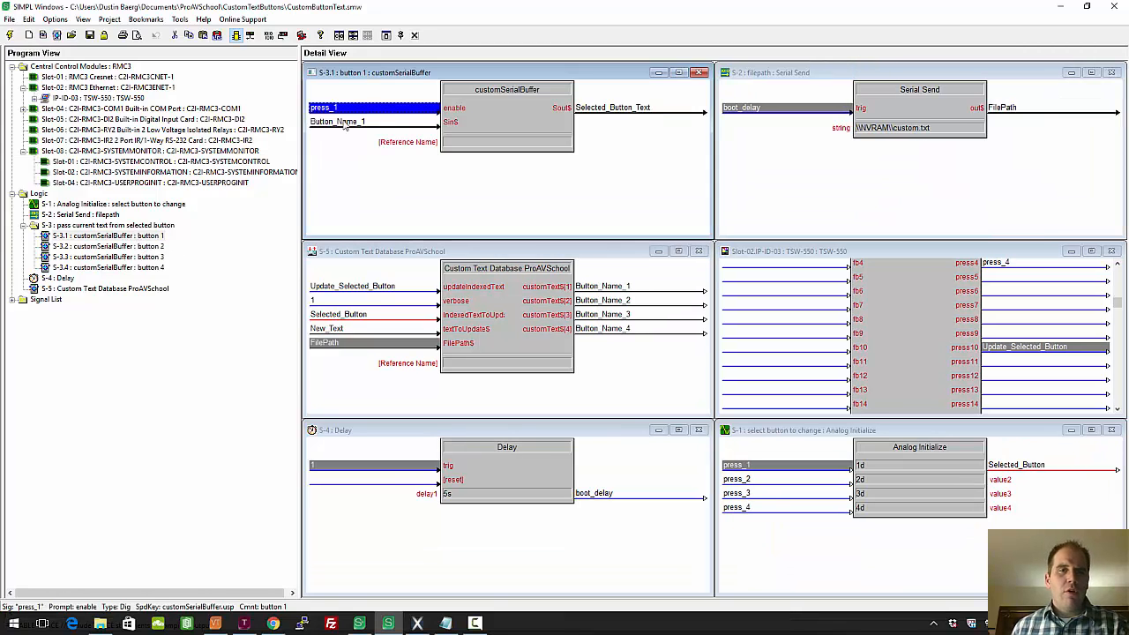
In the XPanel preview, load button3's label into the text entry field
left_click(106, 246)
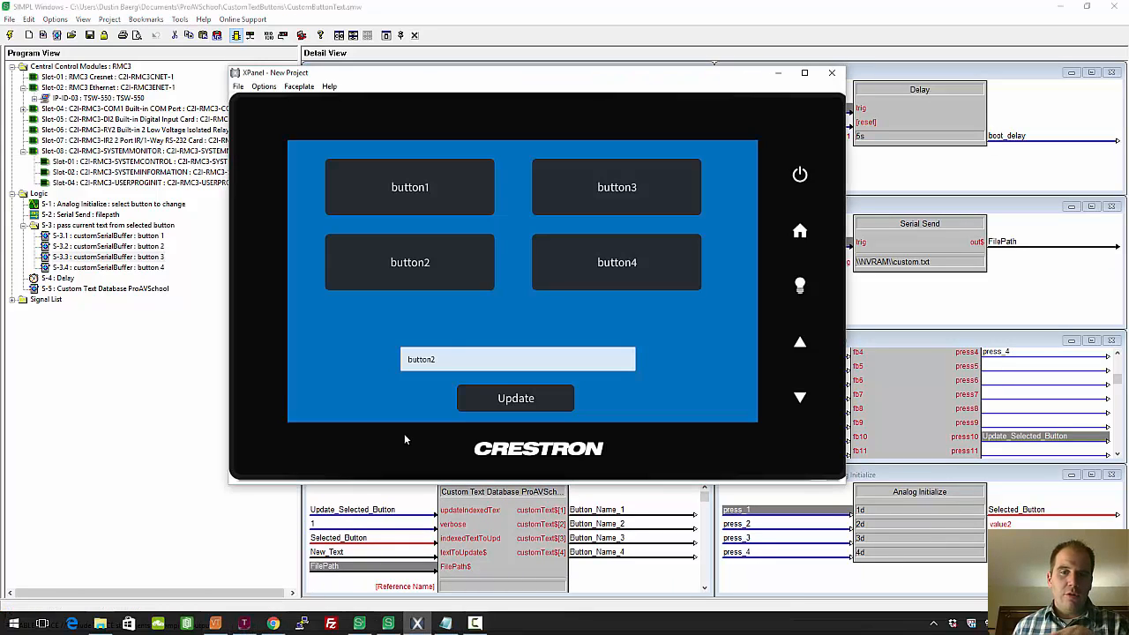
mouse_move(628, 266)
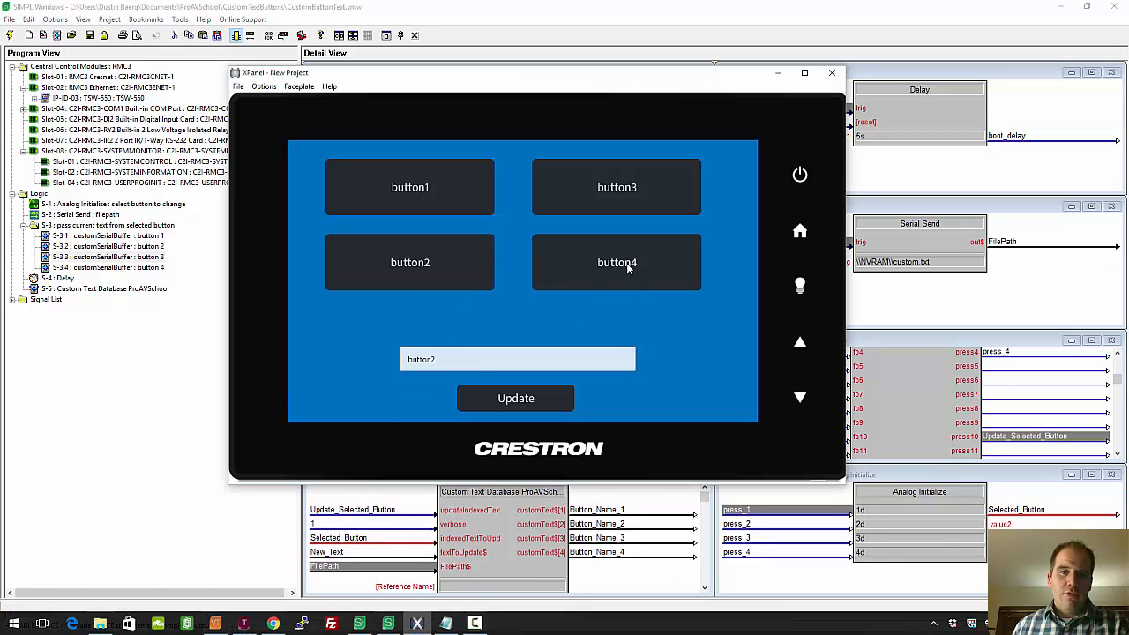
left_click(616, 186)
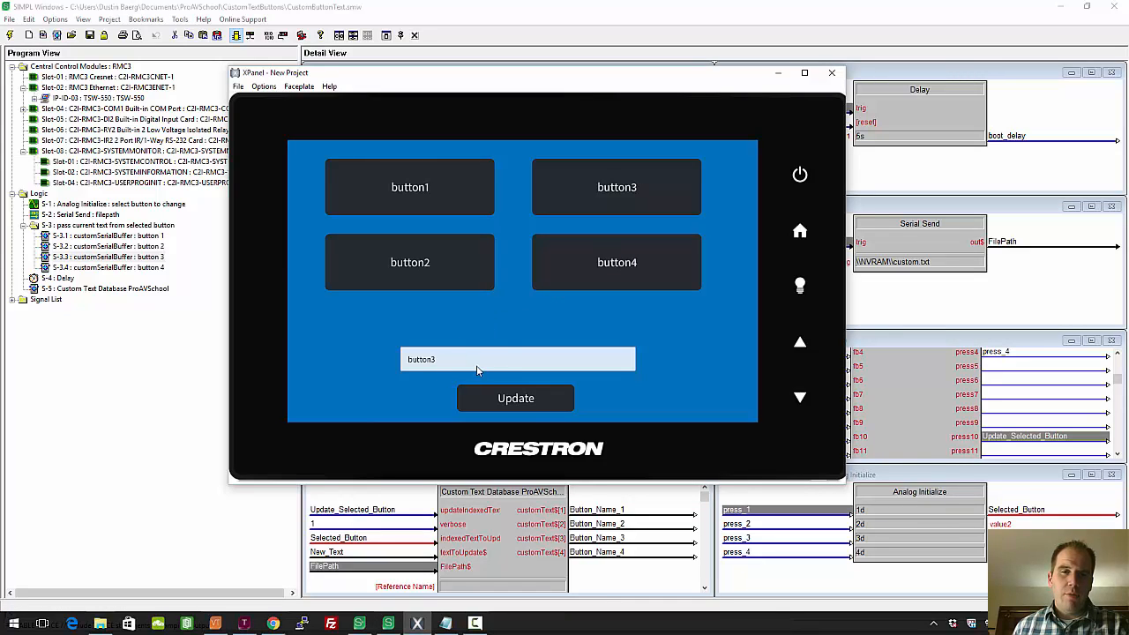
left_click(832, 72)
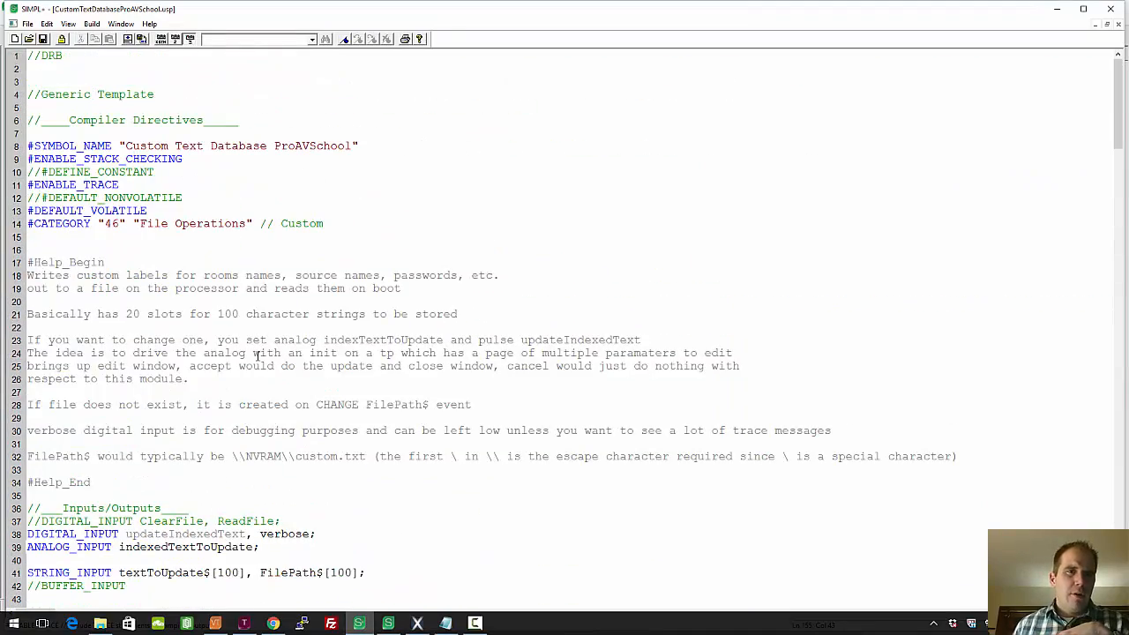
scroll("down", 3)
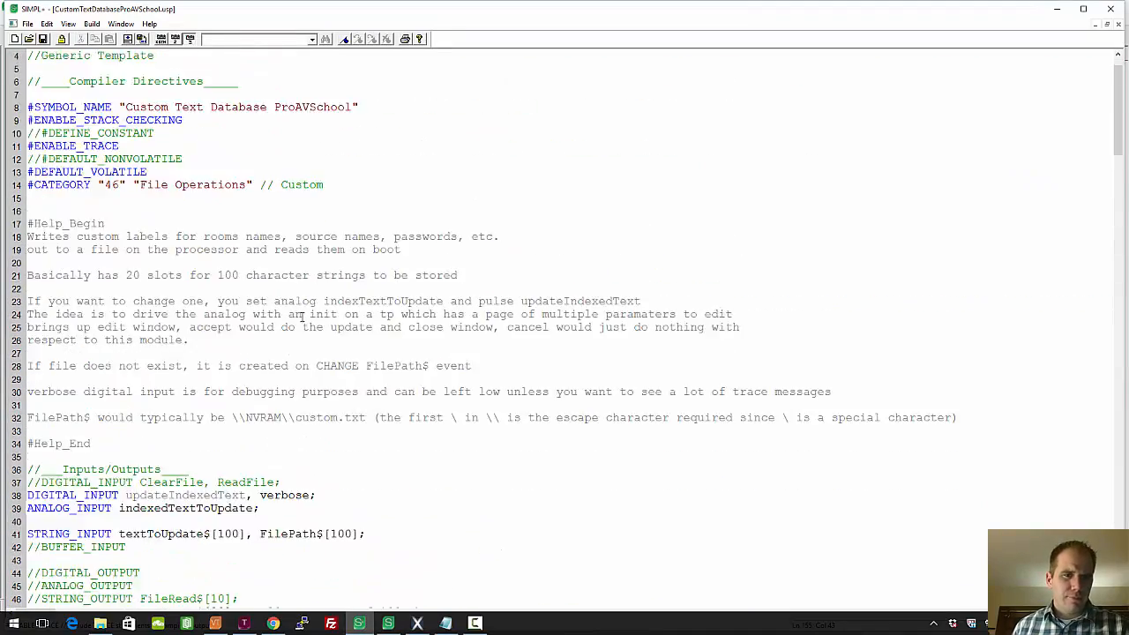
scroll("down", 3)
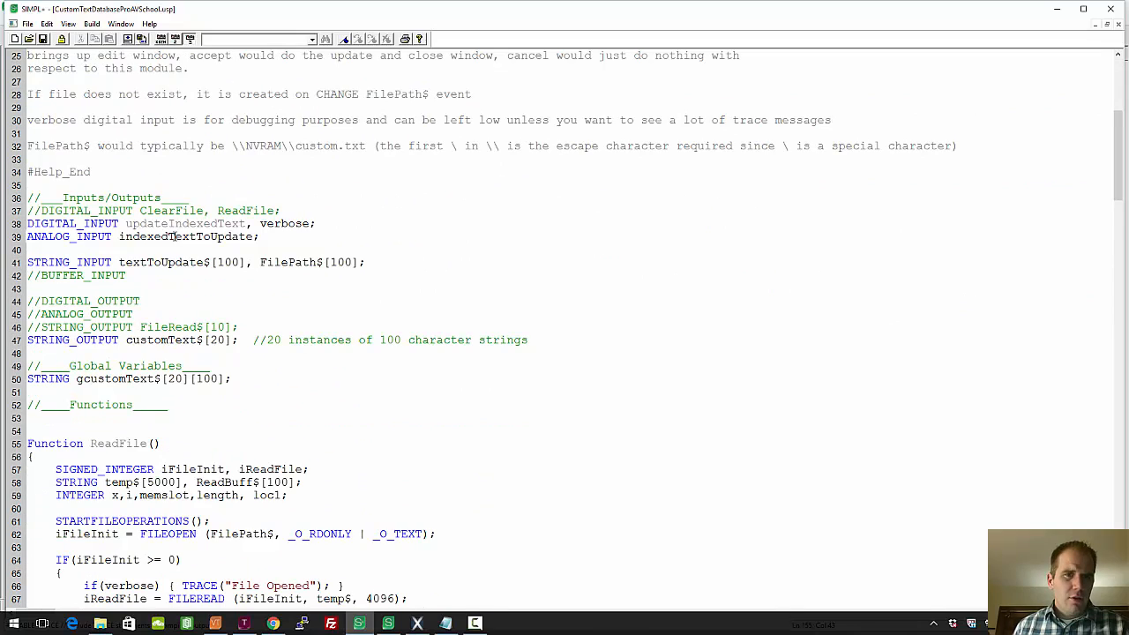
scroll("down", 3)
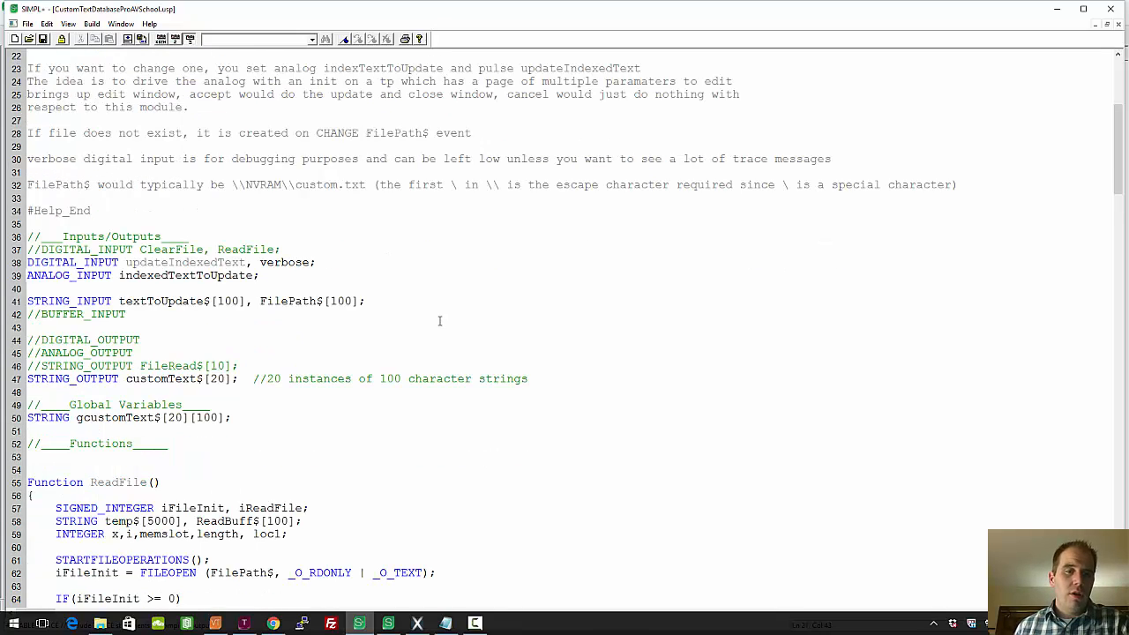
scroll("down", 3)
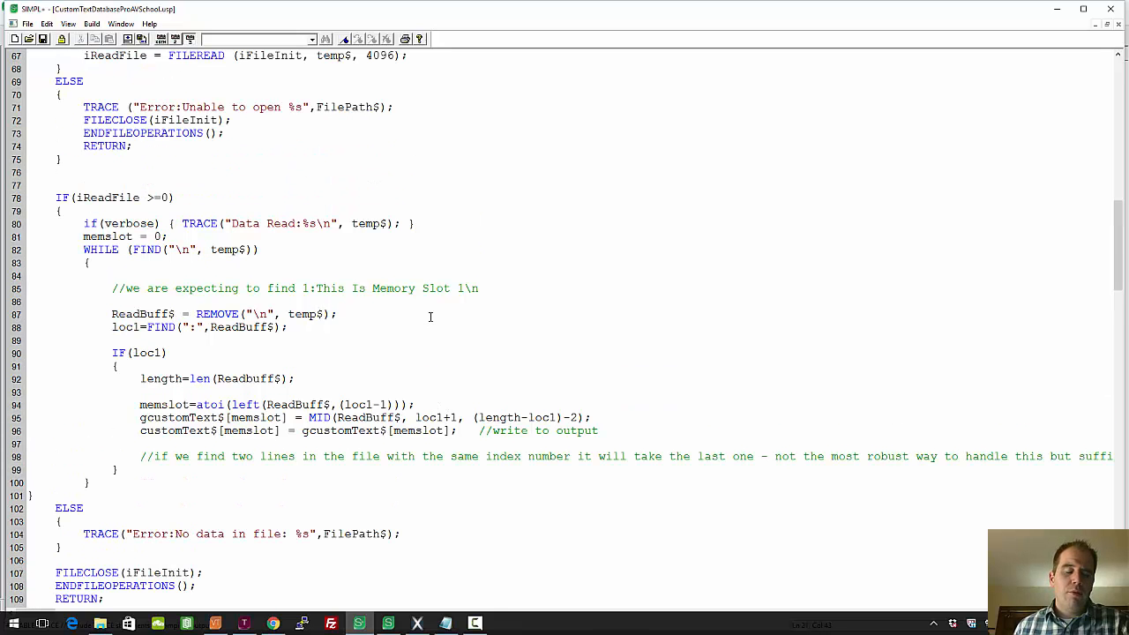
scroll("down", 3)
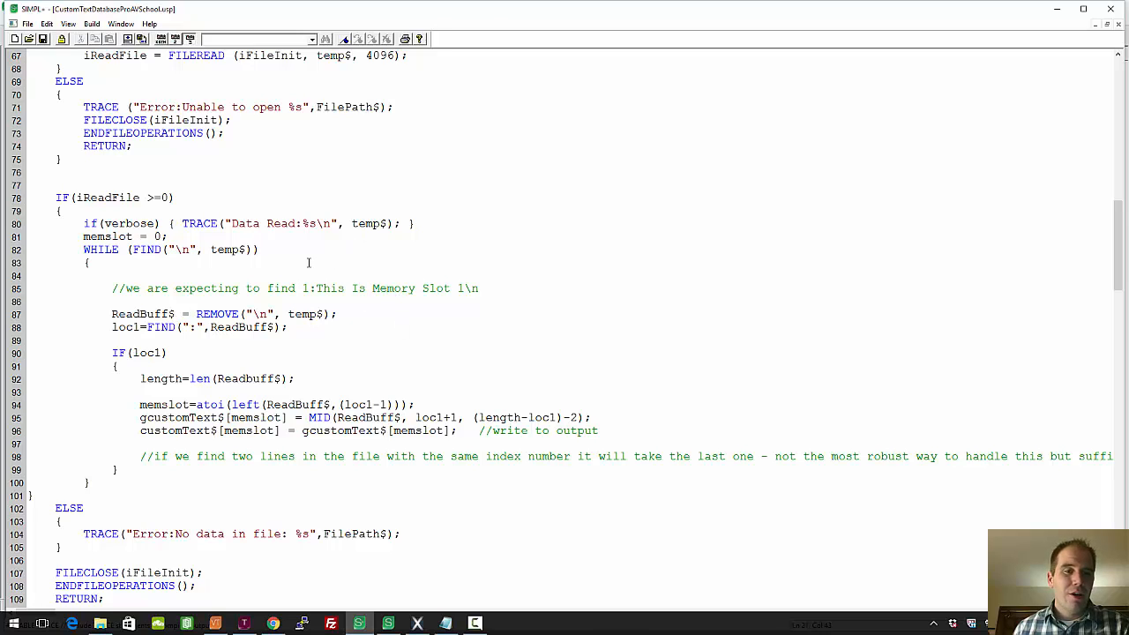
double_click(310, 288)
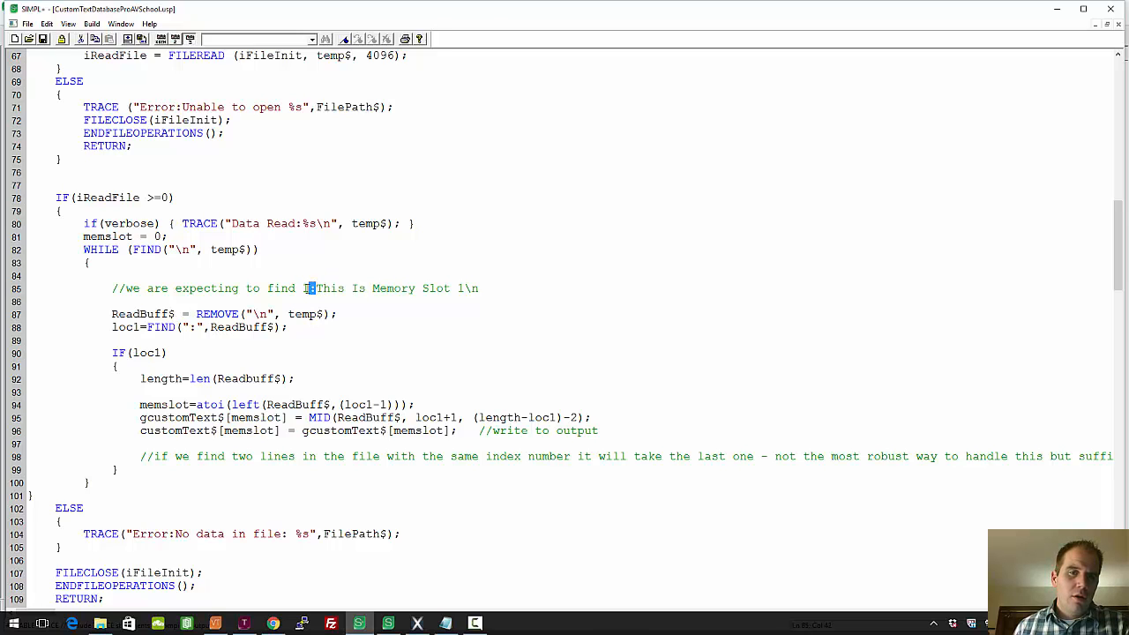
left_click_drag(315, 289, 458, 288)
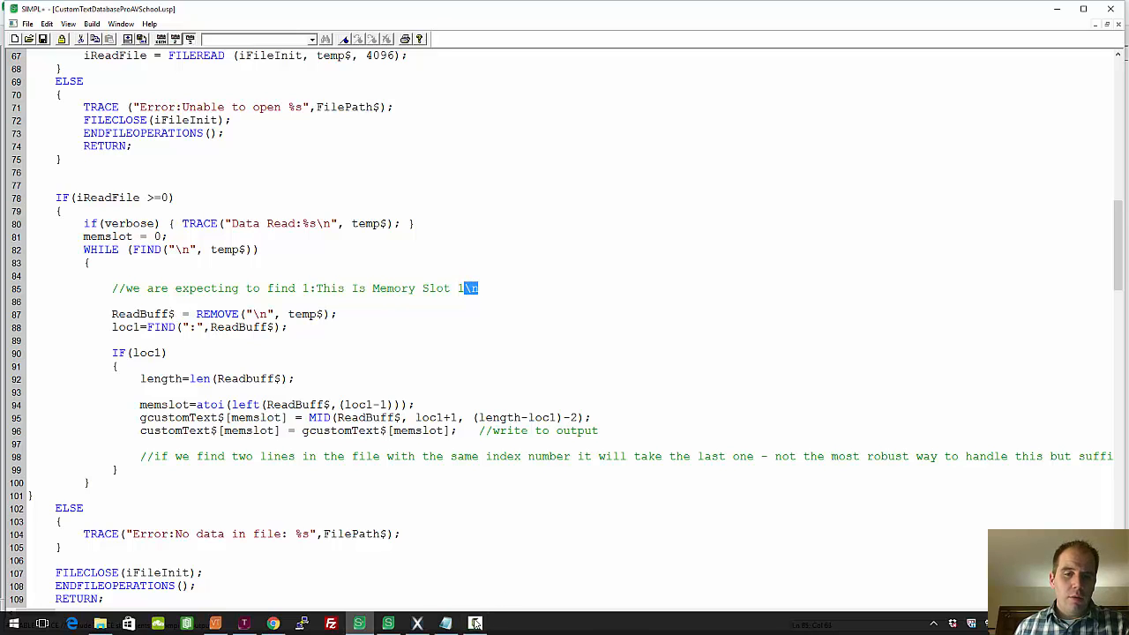
left_click(474, 623)
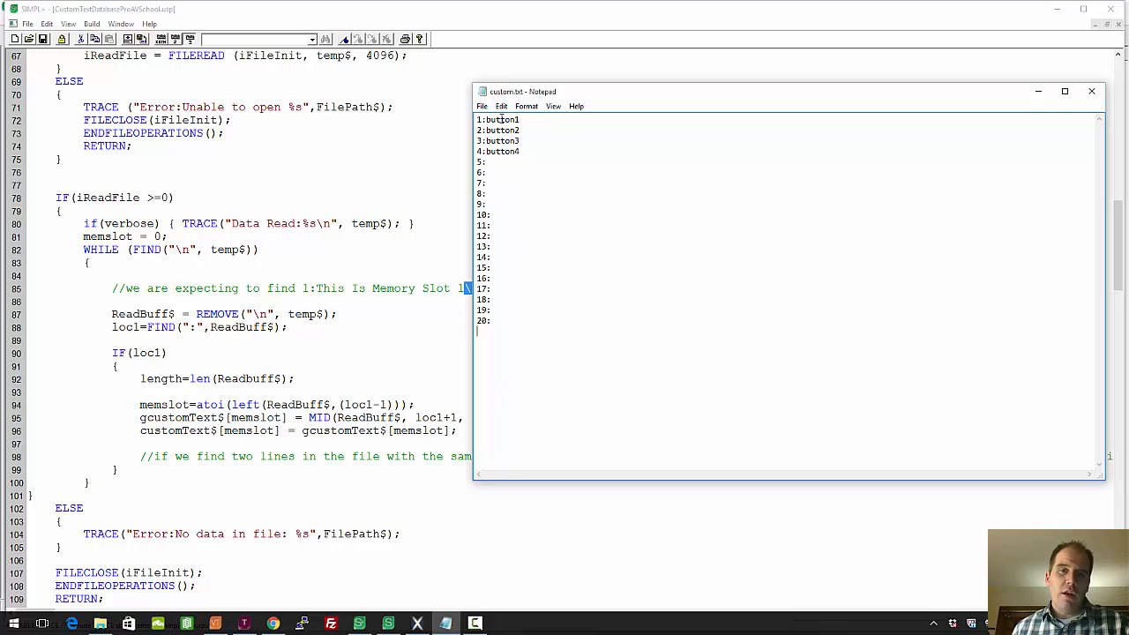
mouse_move(643, 320)
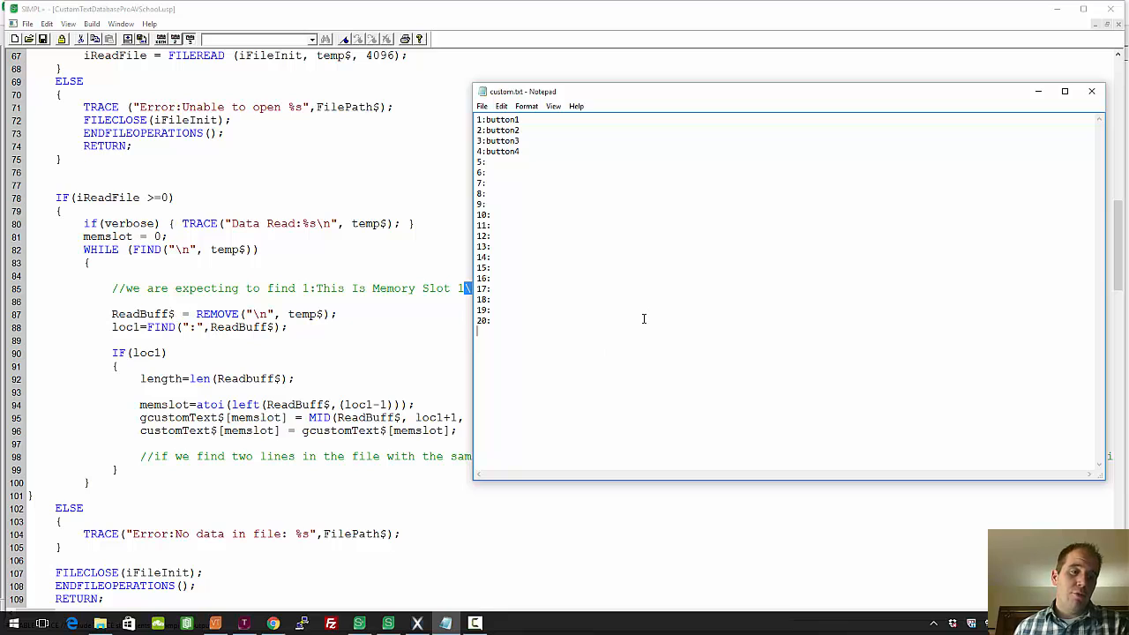
mouse_move(608, 324)
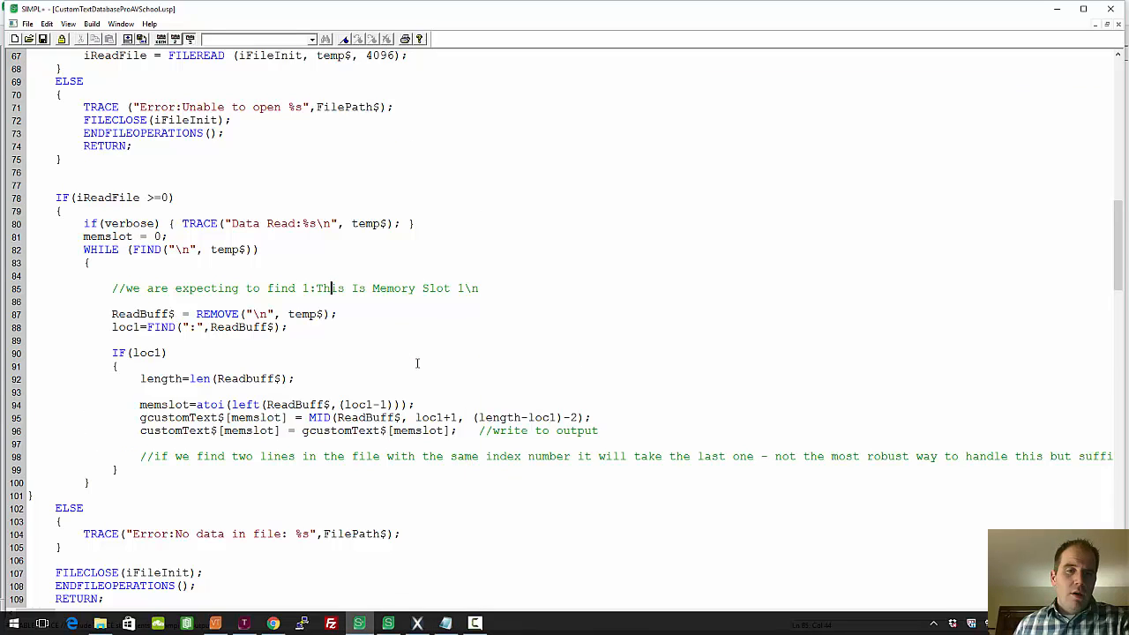
scroll("up", 3)
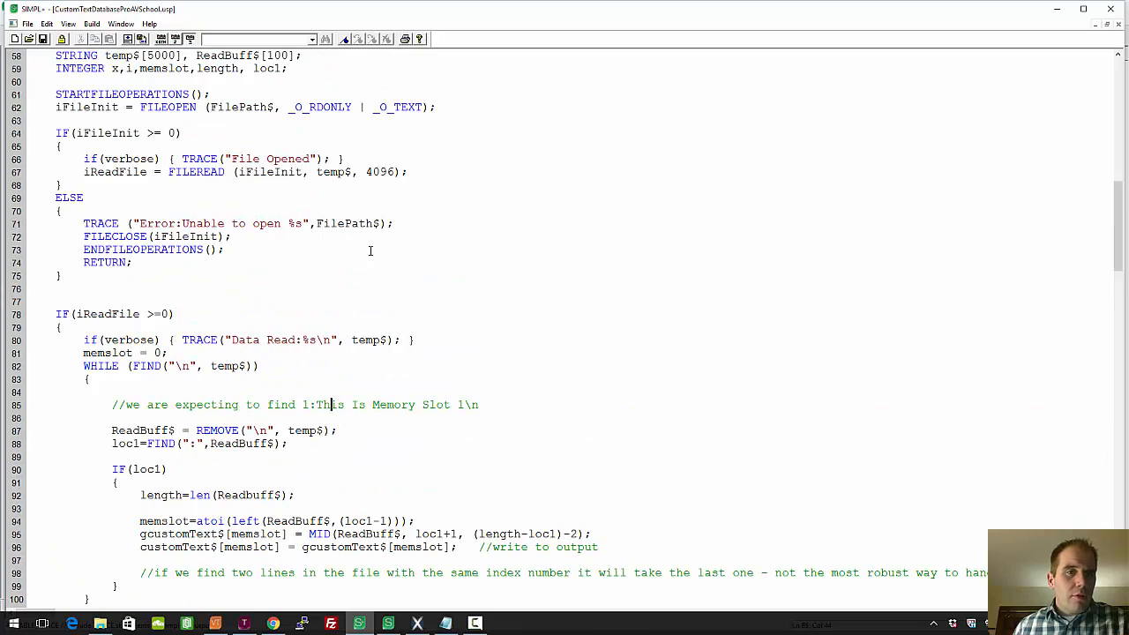
scroll("down", 3)
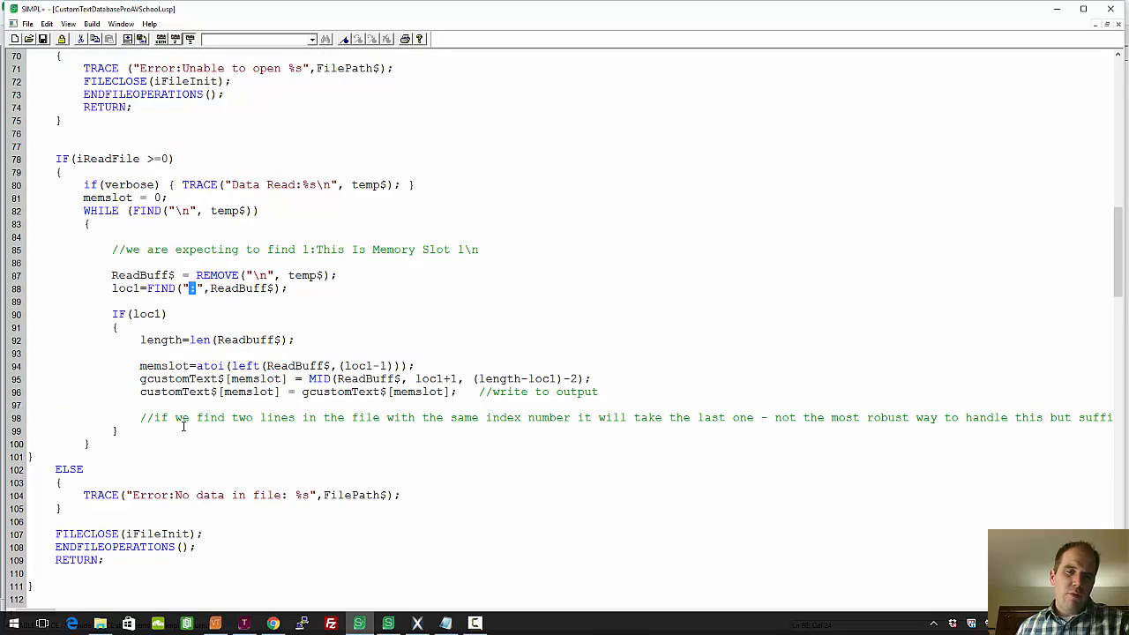
left_click(444, 623)
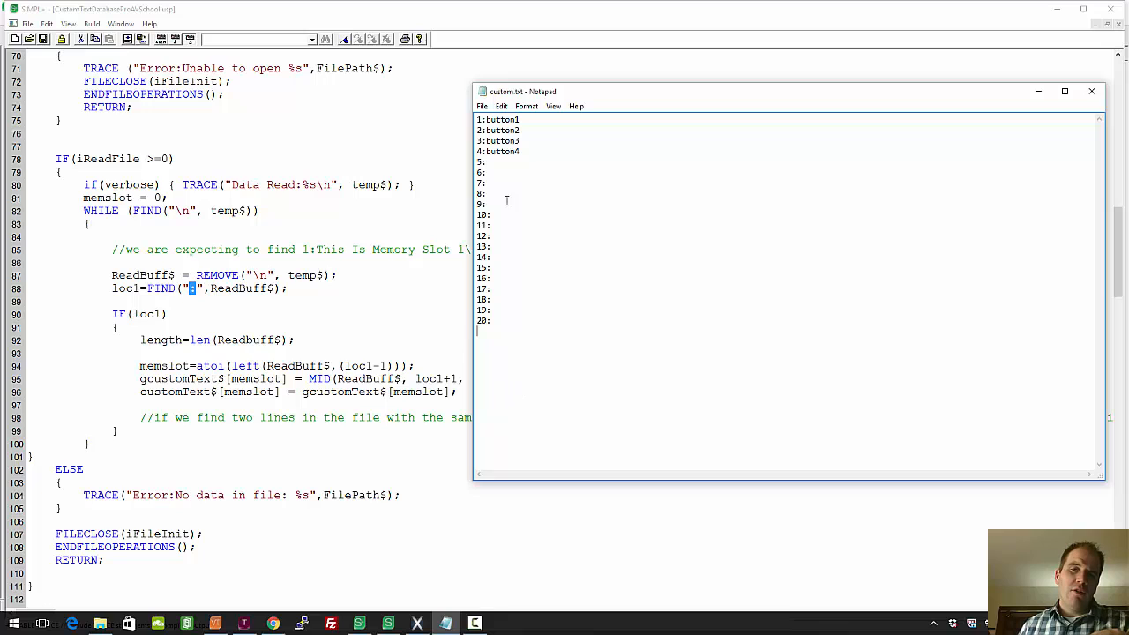
mouse_move(450, 356)
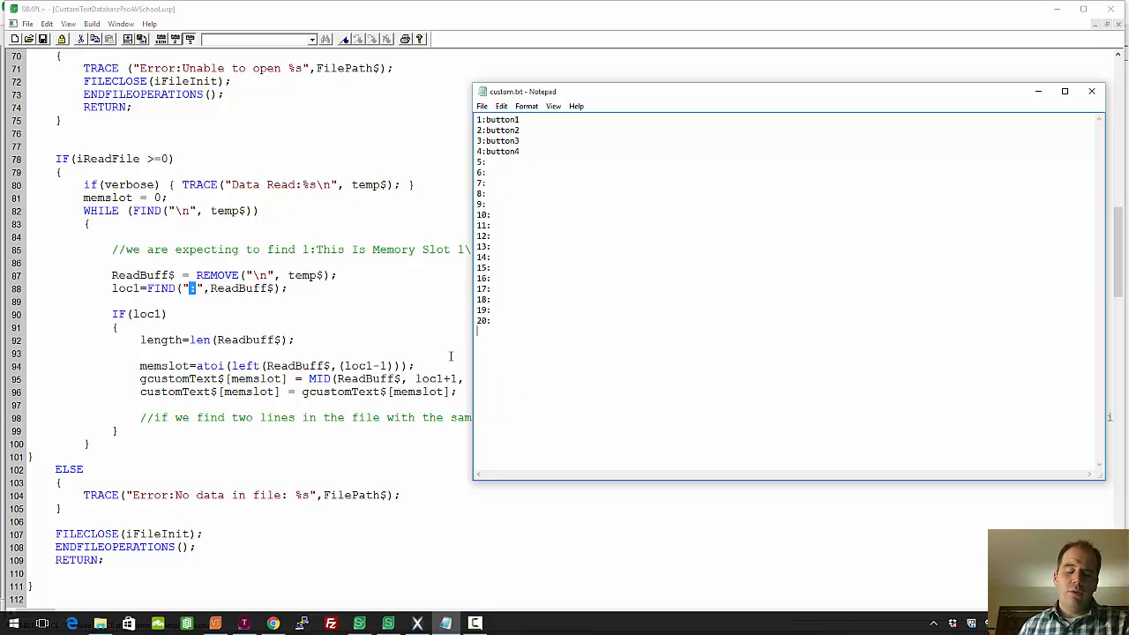
left_click(1091, 91)
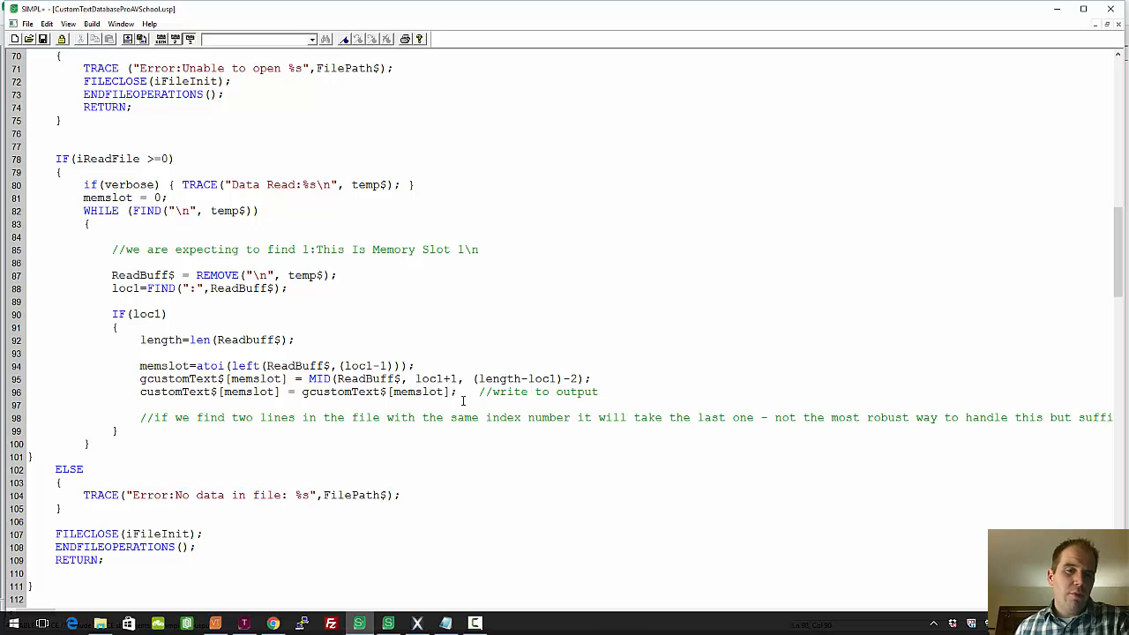
scroll("down", 3)
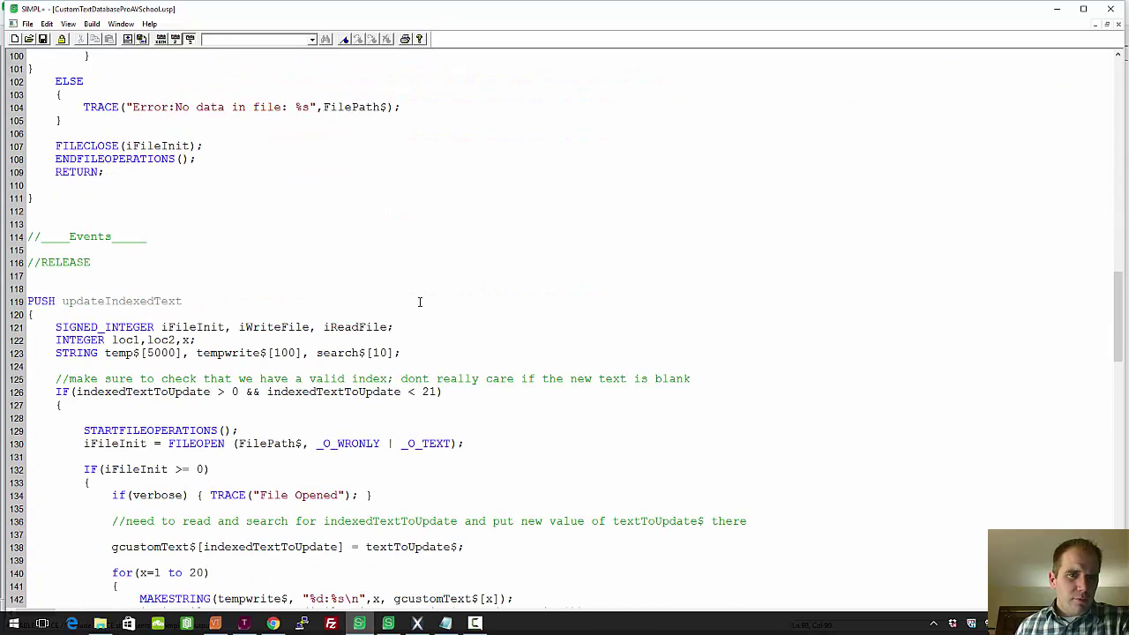
Scroll through the PUSH updateIndexedText and CHANGE FilePath$ event code
scroll("down", 3)
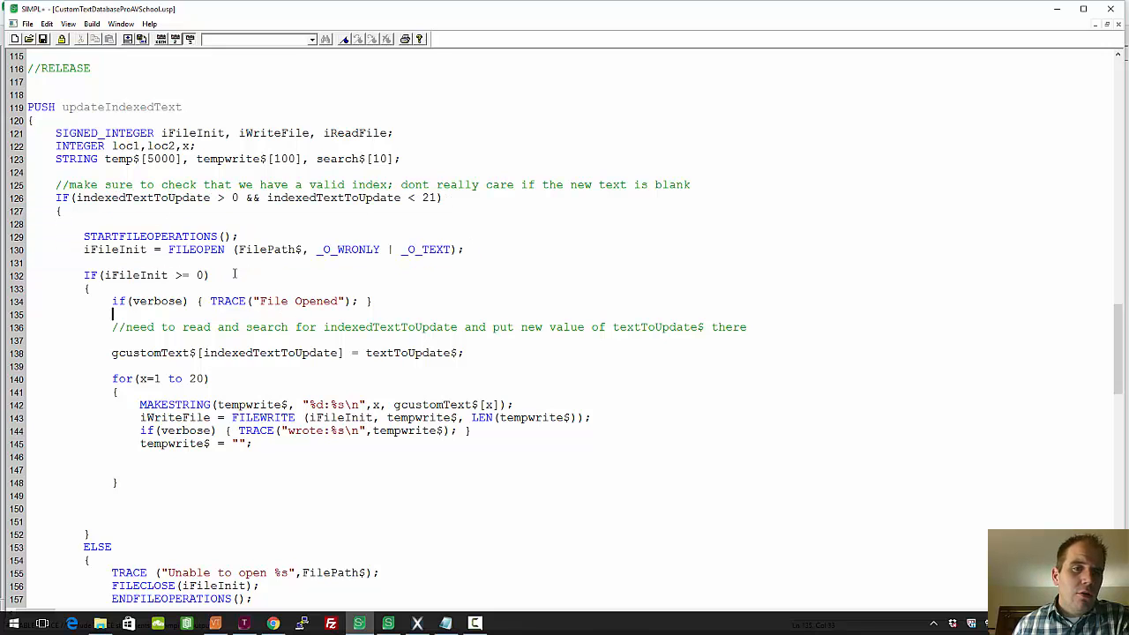
scroll("down", 3)
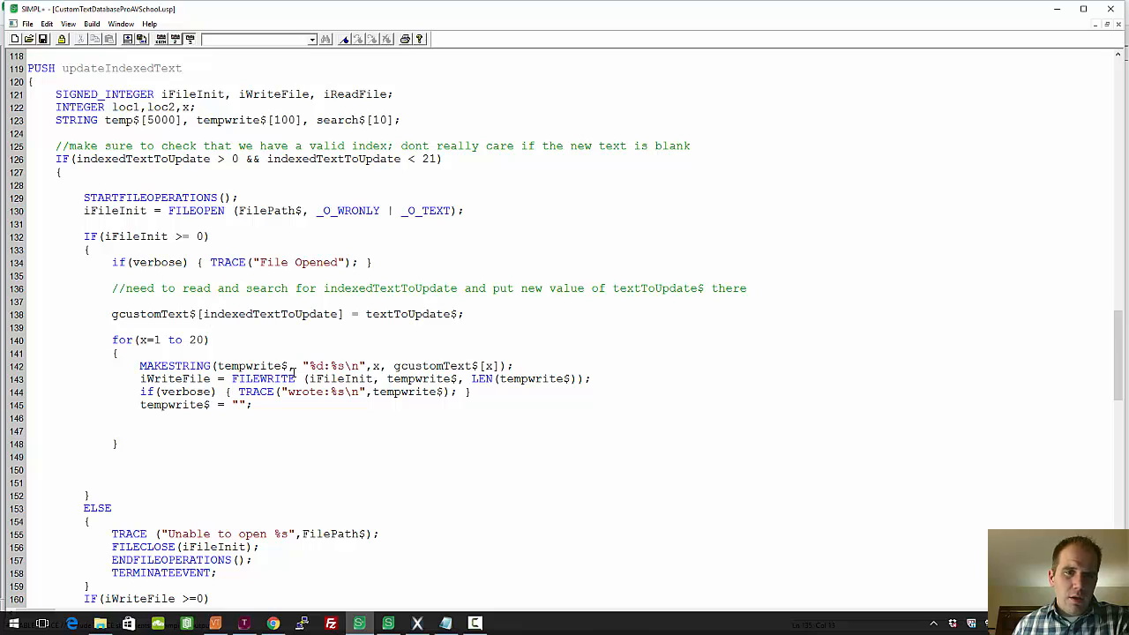
scroll("down", 3)
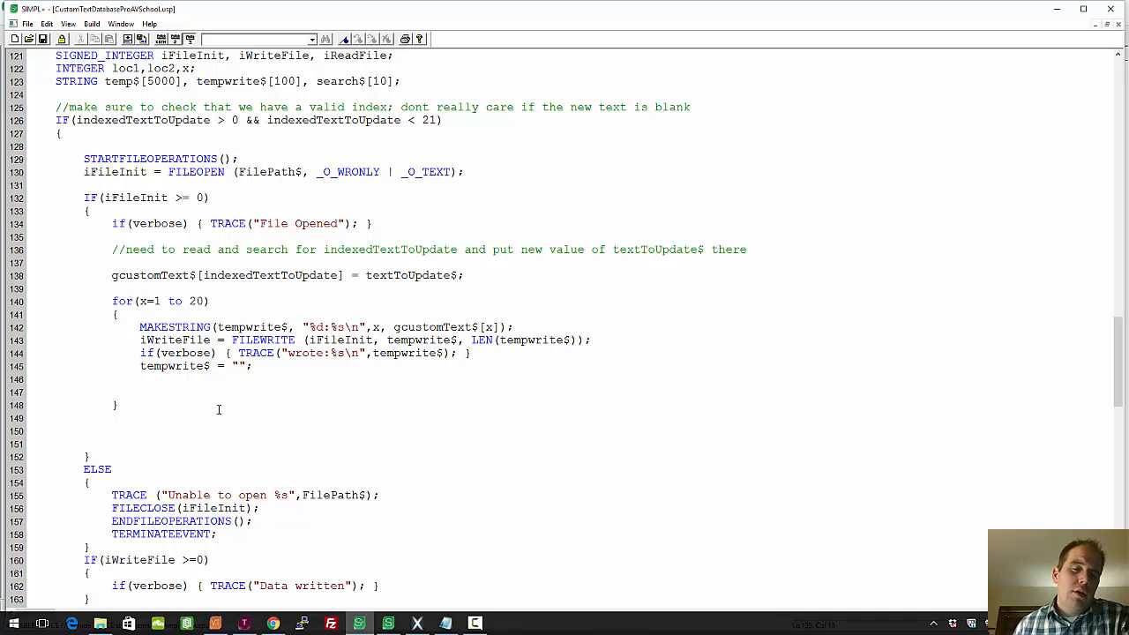
mouse_move(262, 386)
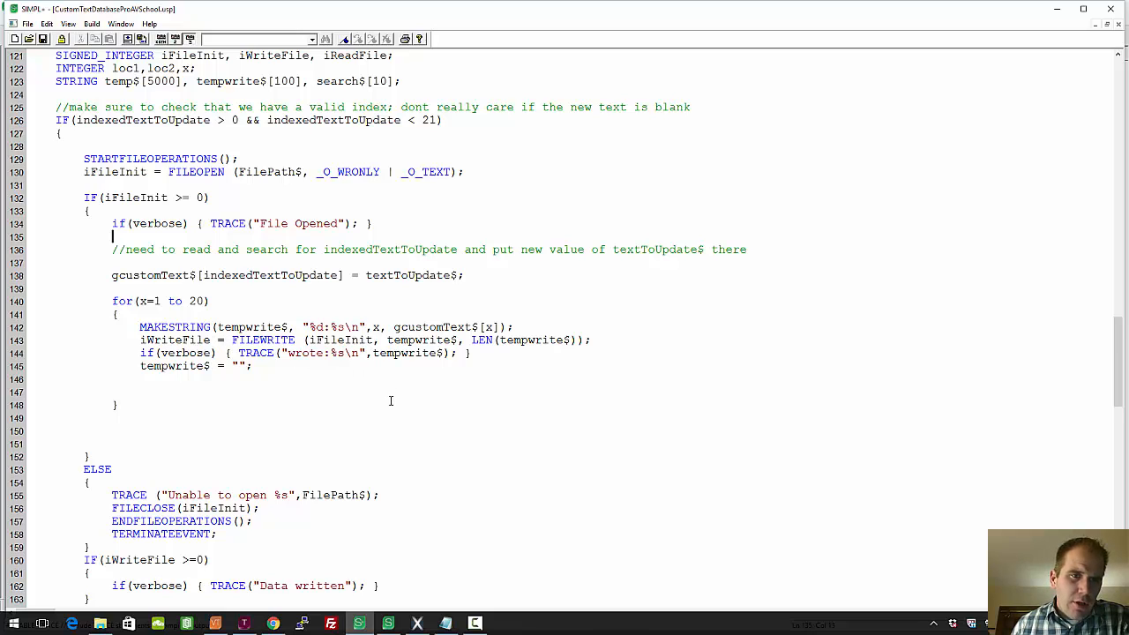
scroll("down", 3)
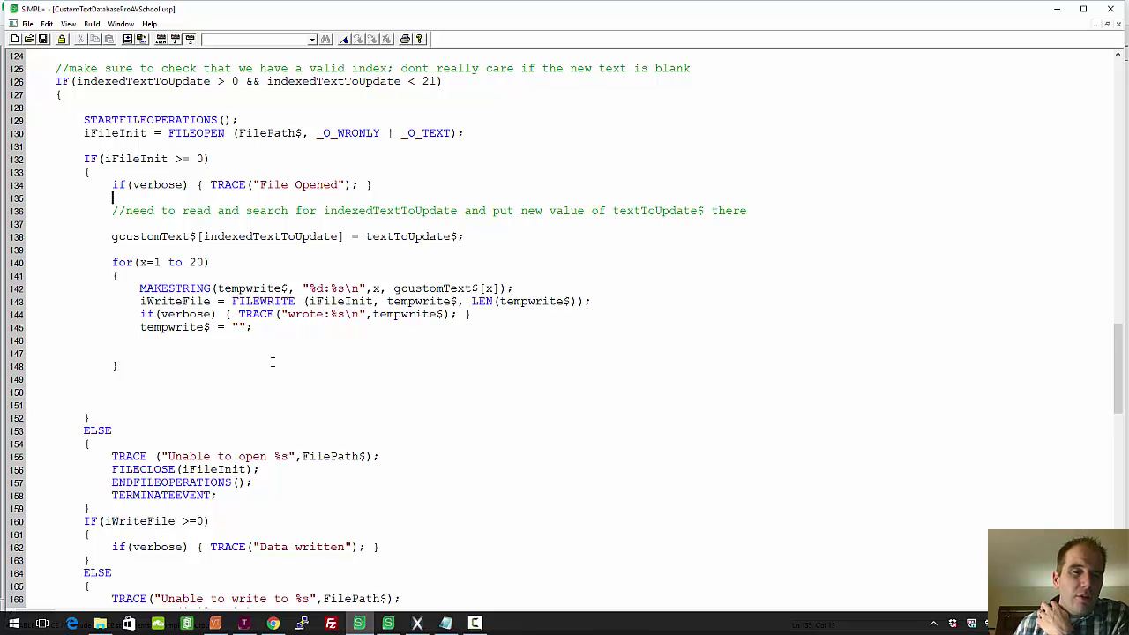
scroll("up", 3)
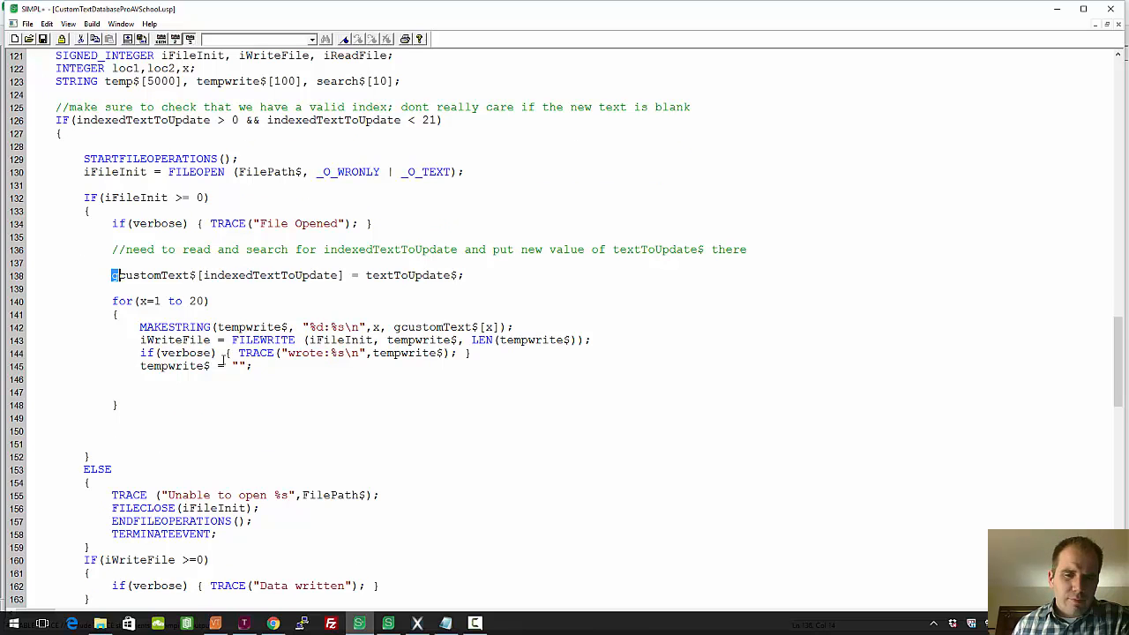
scroll("down", 3)
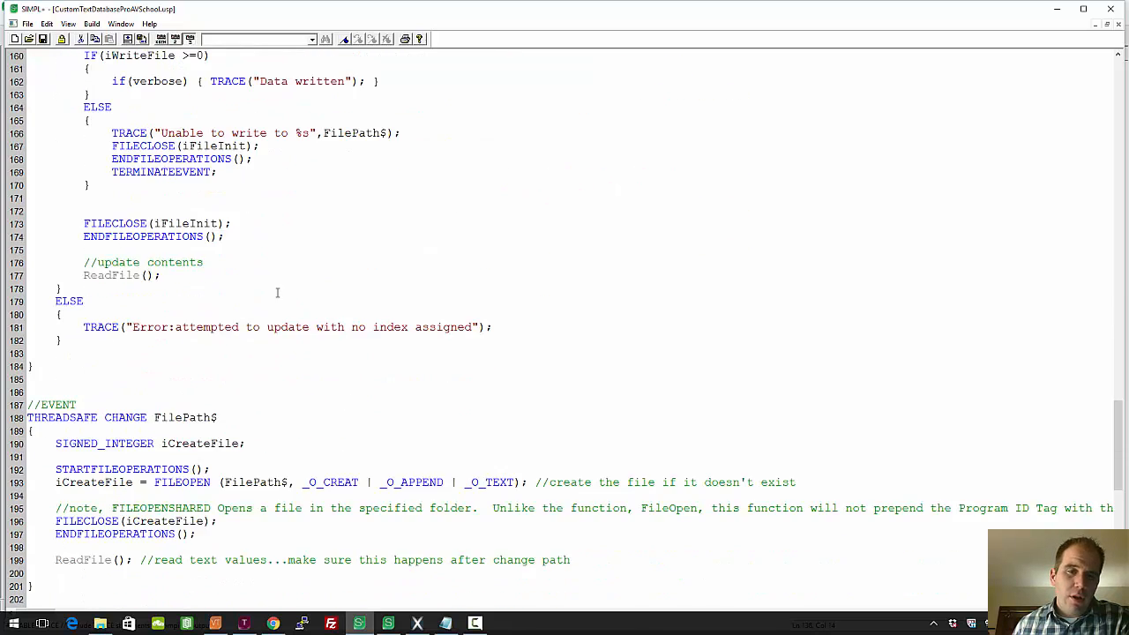
scroll("down", 3)
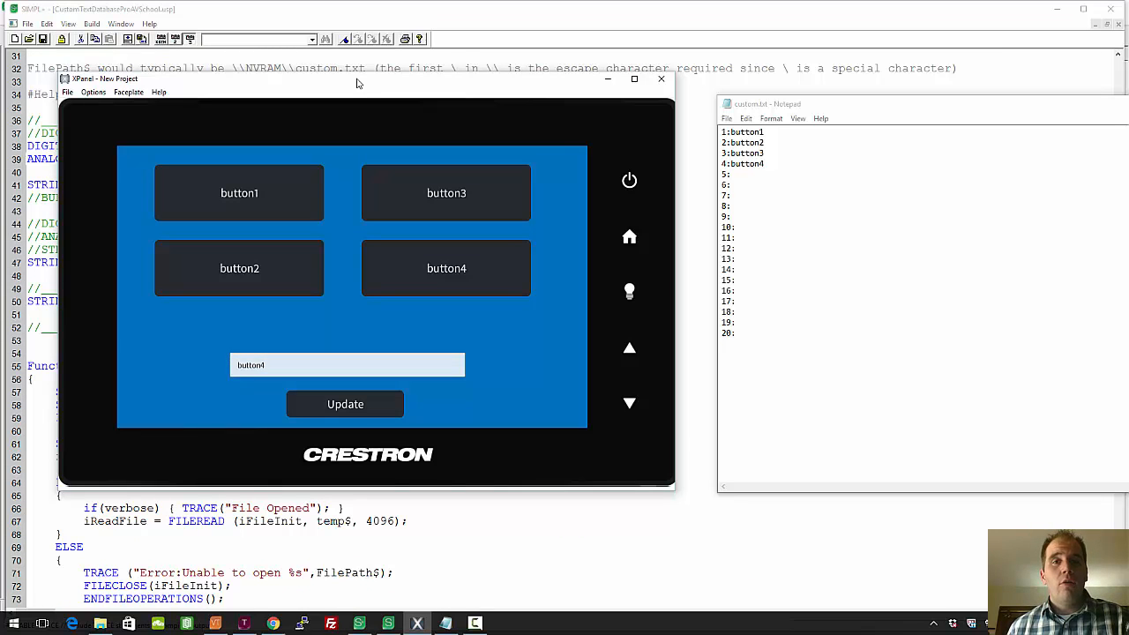
Bring the XPanel window to the front and drag it to the screen centre over custom.txt
left_click(347, 364)
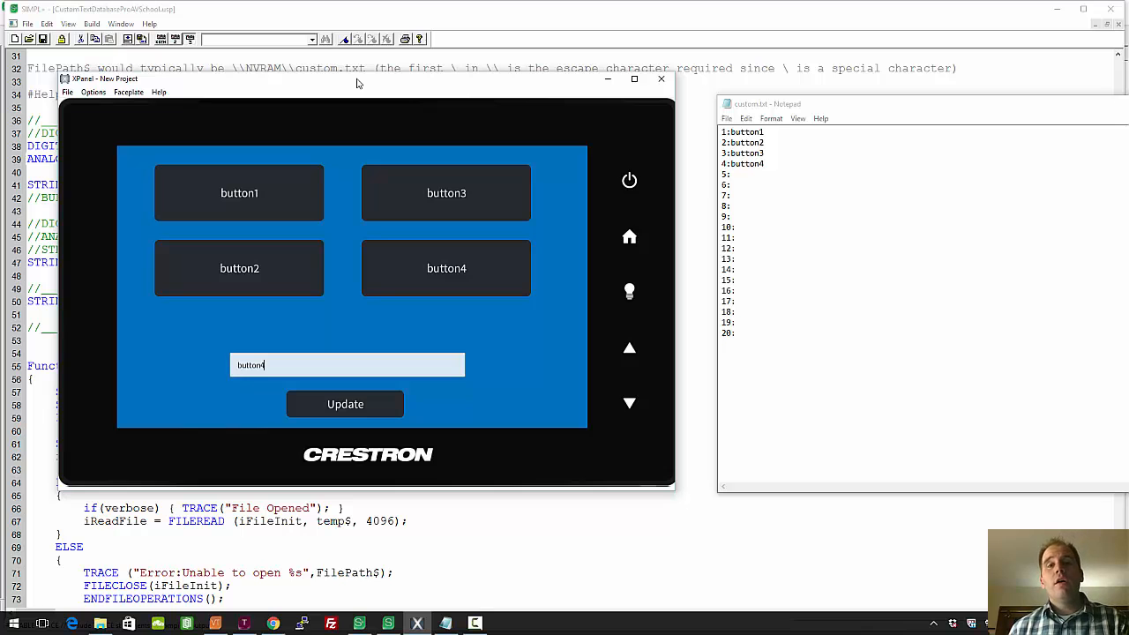
left_click_drag(357, 79, 530, 62)
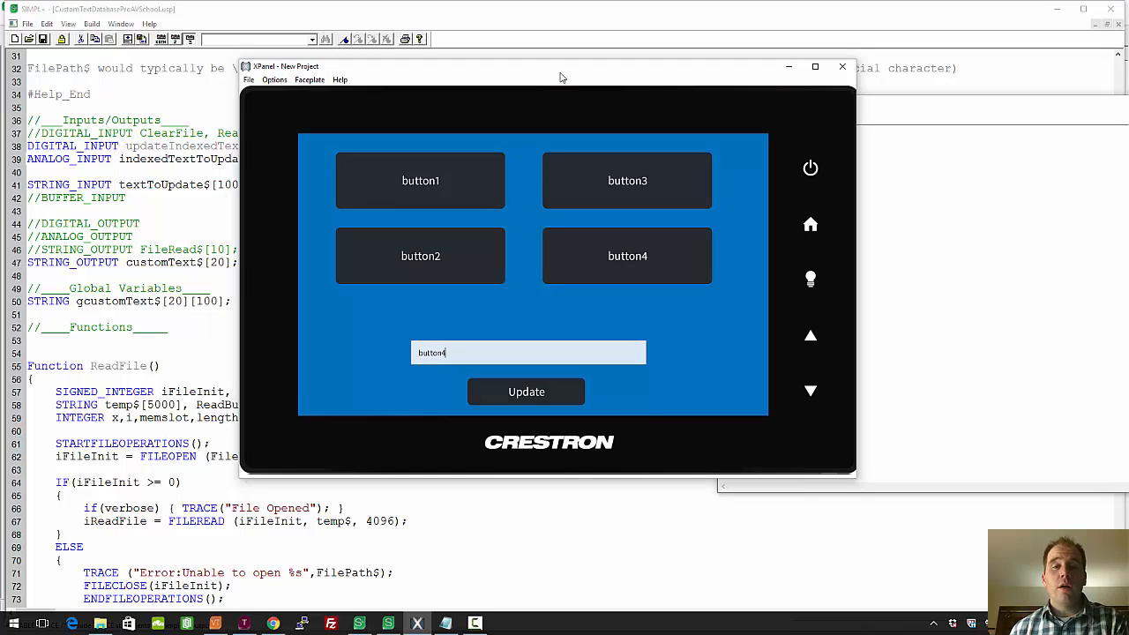
left_click_drag(560, 67, 544, 40)
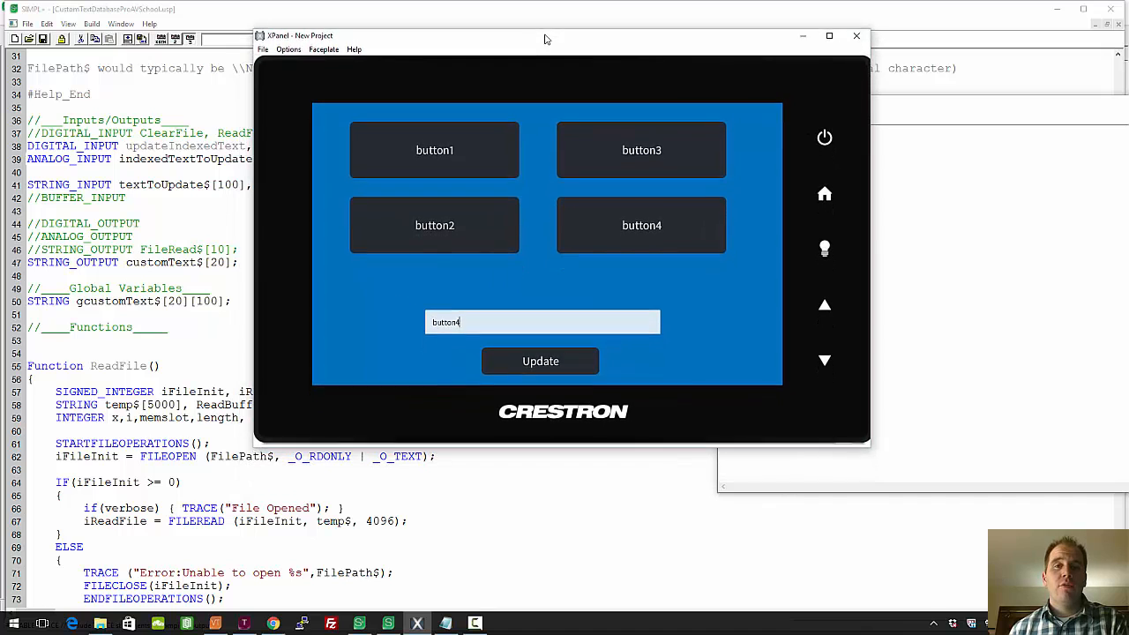